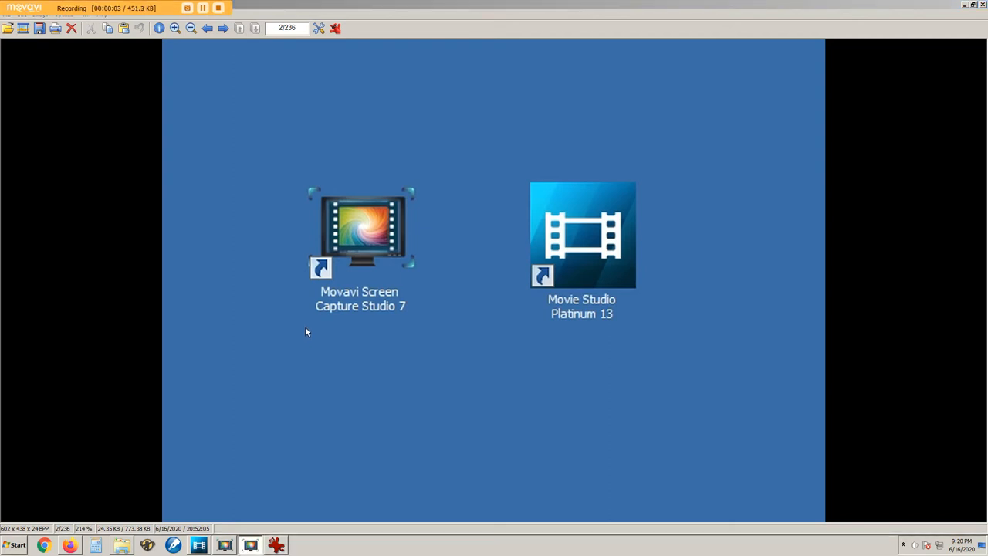
pyautogui.moveTo(333, 301)
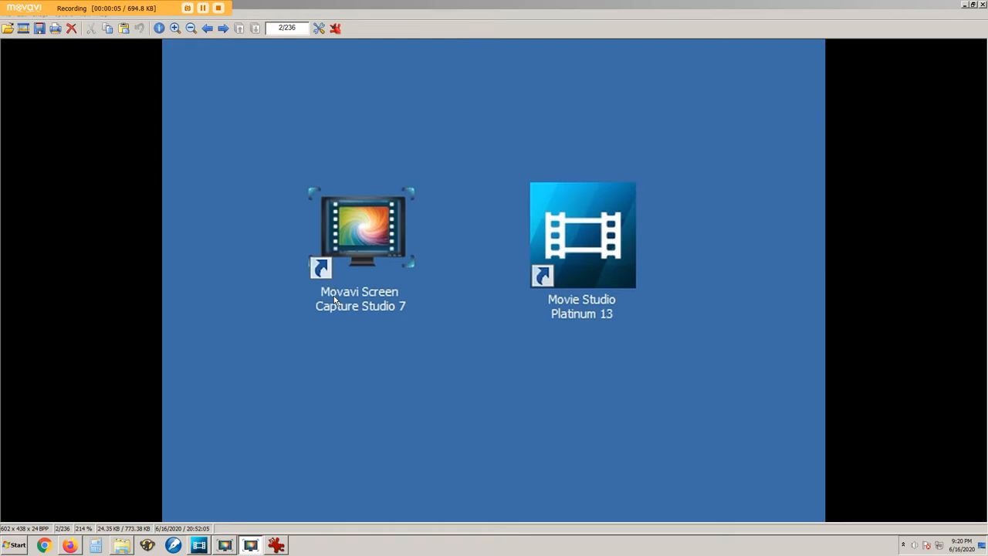
pyautogui.moveTo(389, 332)
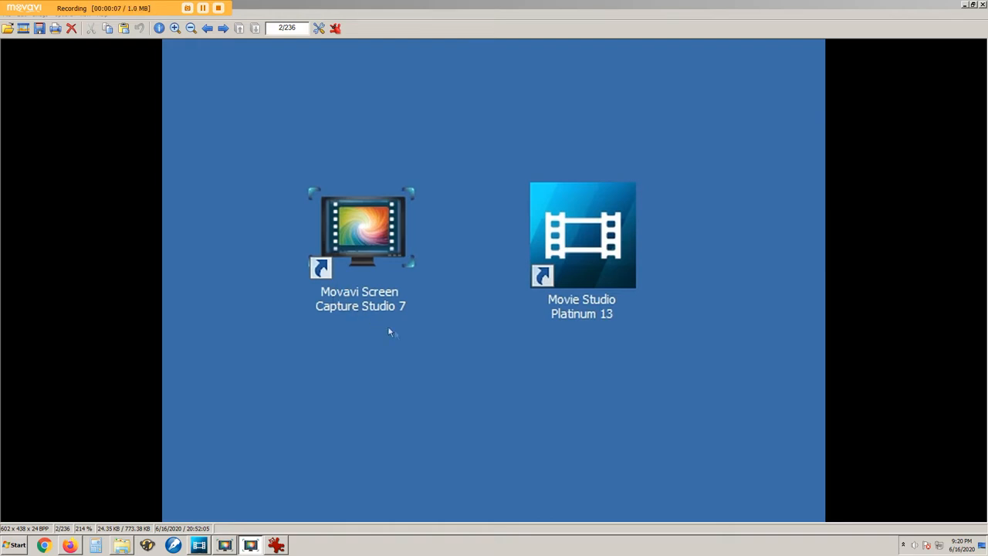
pyautogui.moveTo(575, 332)
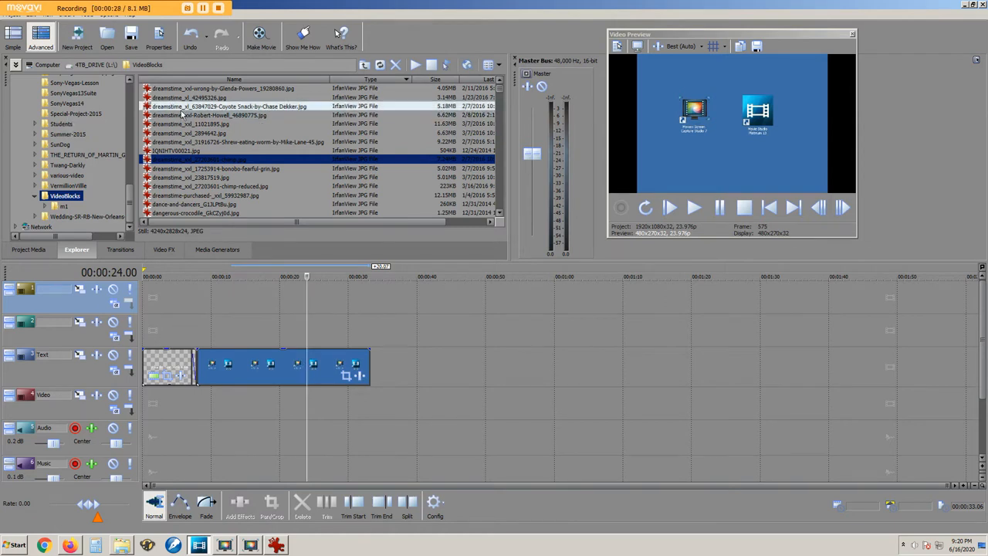
# Step: Place the chimpanzee JPG after the existing photo events and shift it later on the track
pyautogui.click(232, 159)
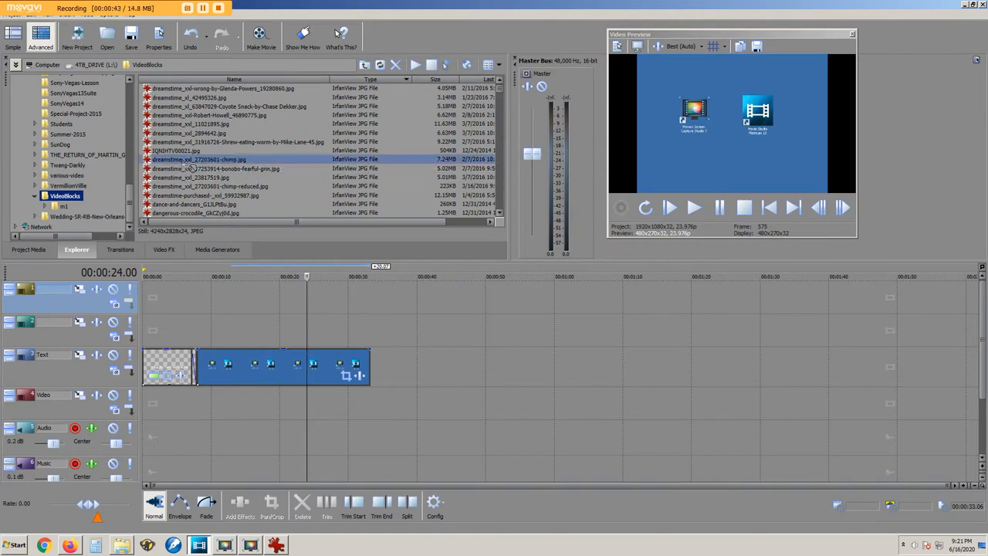
pyautogui.moveTo(197, 159); pyautogui.dragTo(389, 368)
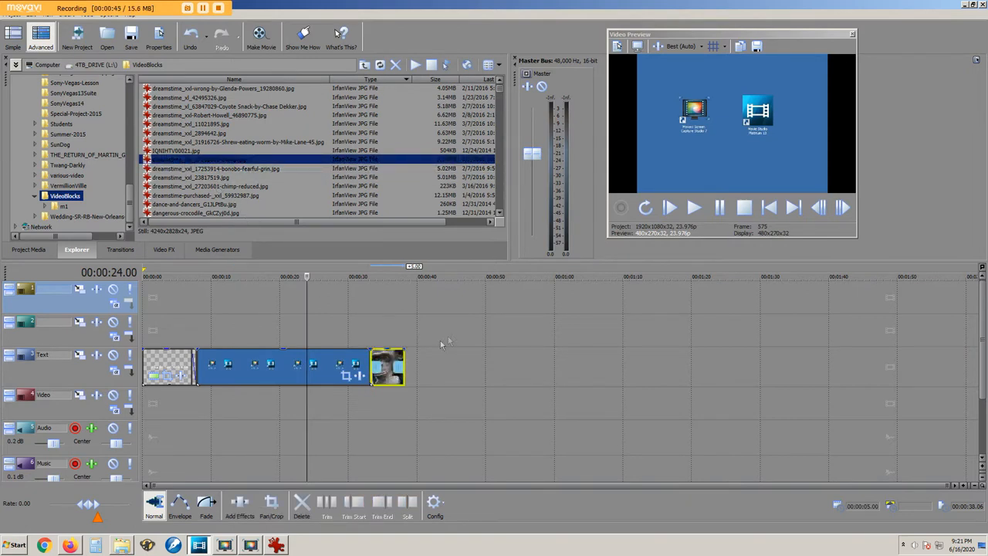
pyautogui.moveTo(409, 306)
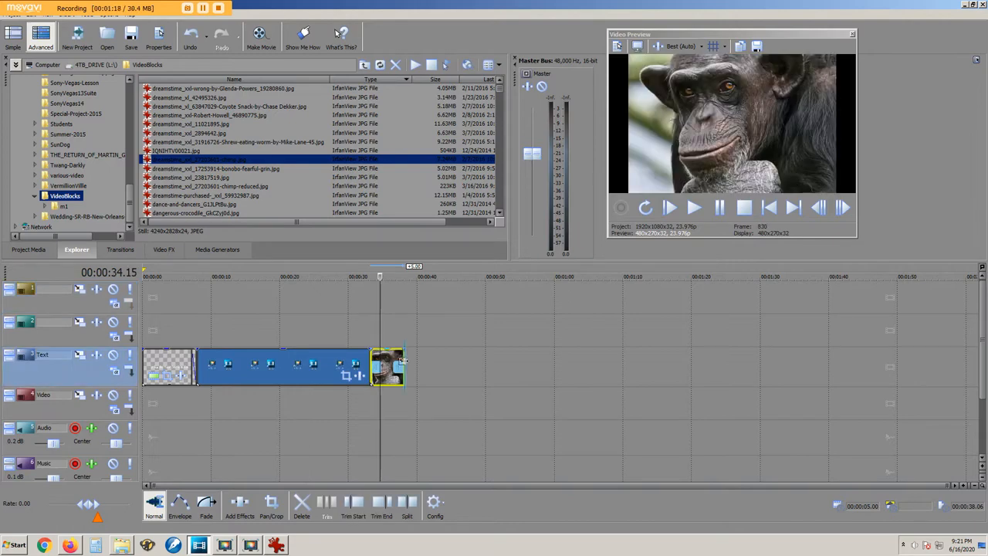
pyautogui.moveTo(403, 368); pyautogui.dragTo(605, 367)
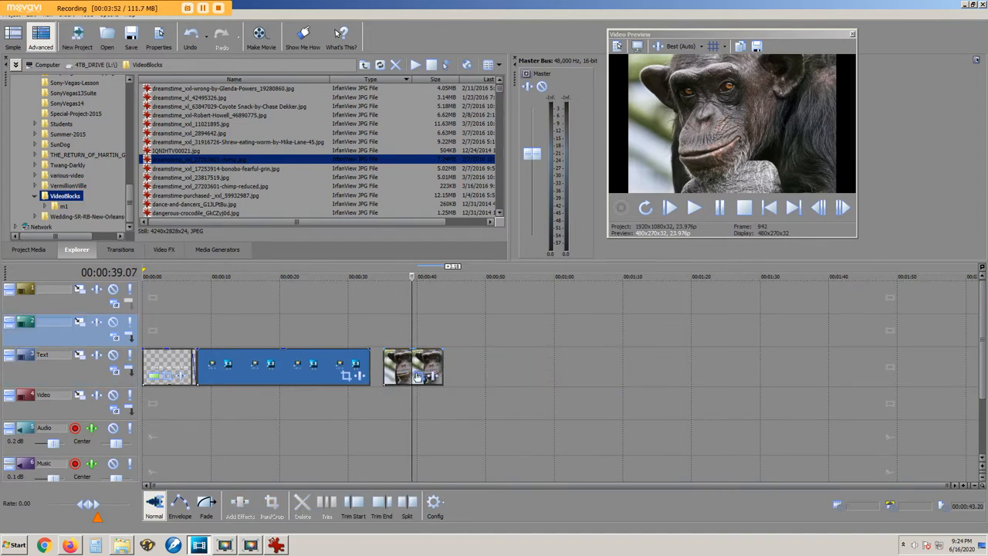
pyautogui.moveTo(422, 376)
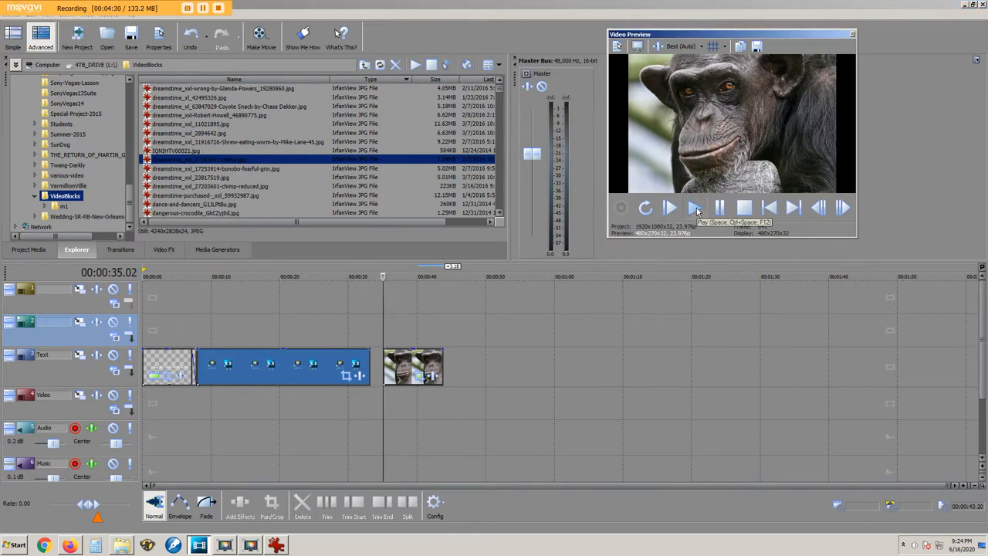
pyautogui.click(670, 207)
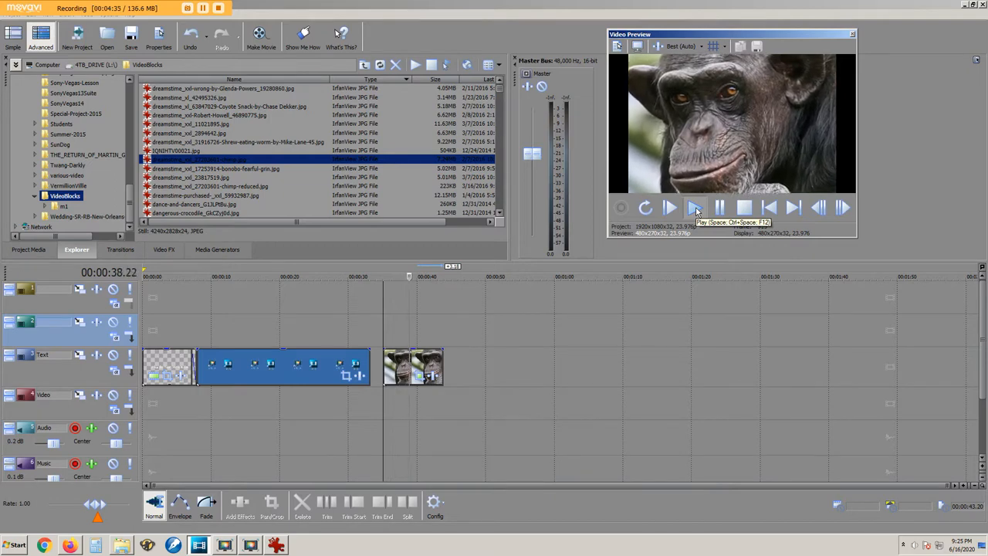
pyautogui.click(670, 206)
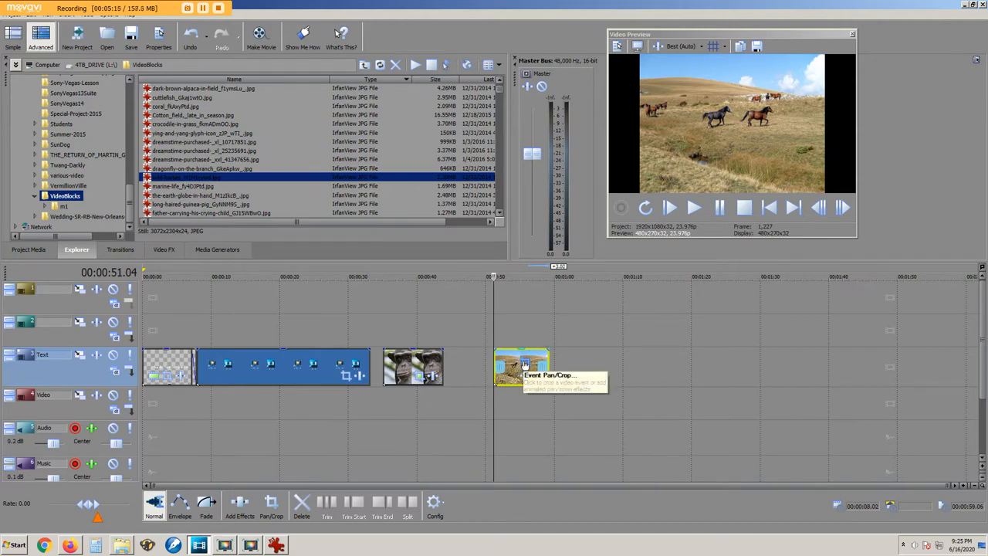
# Step: Check the horses photo's Pan/Crop framing and close the Video Event FX window
pyautogui.click(521, 363)
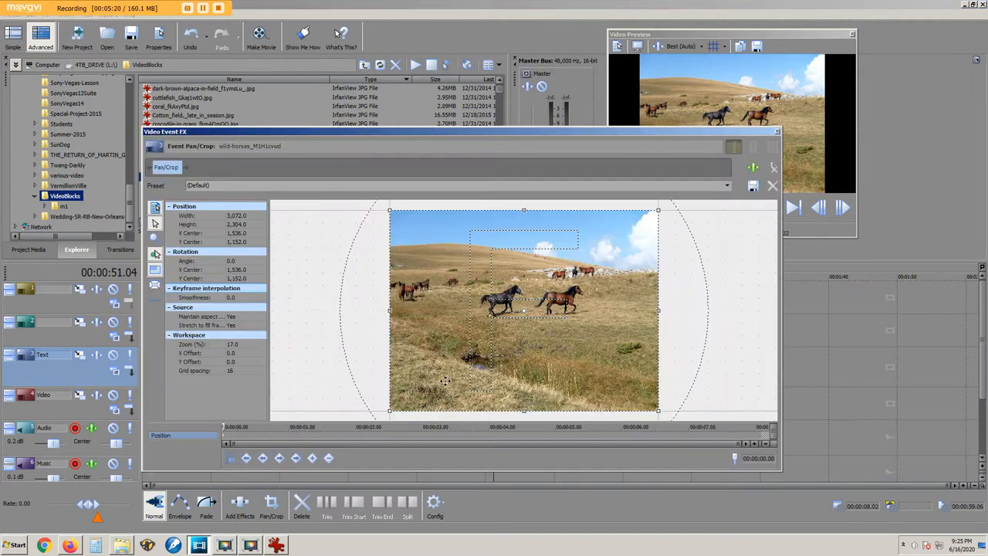
pyautogui.moveTo(246, 456)
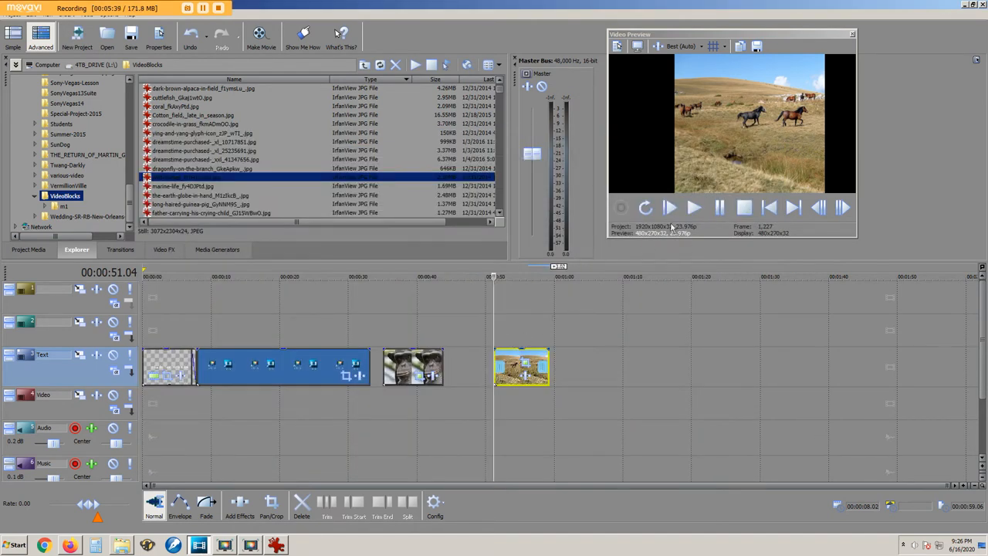
pyautogui.click(670, 206)
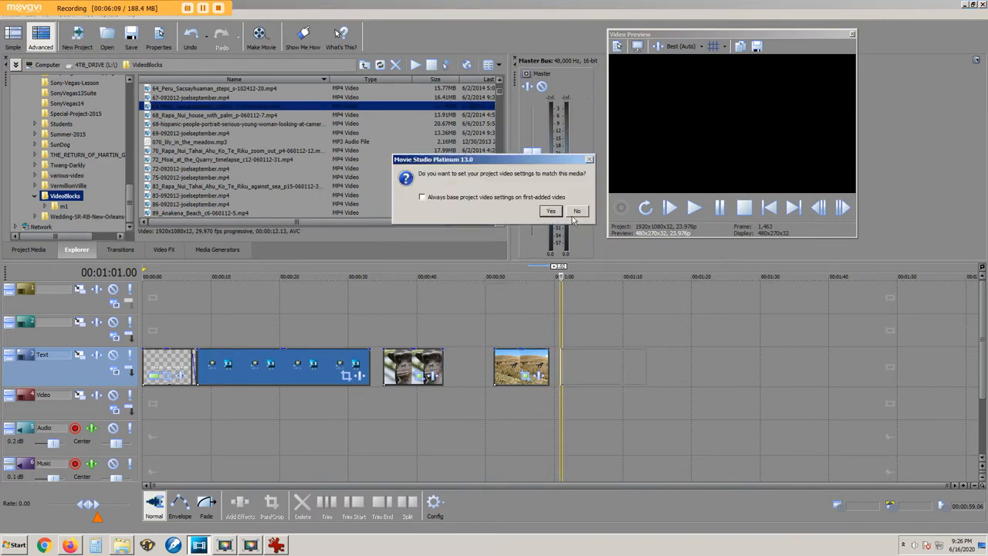
# Step: Answer the match-settings prompt for the stone wall MP4 and trim its ending shorter
pyautogui.click(577, 210)
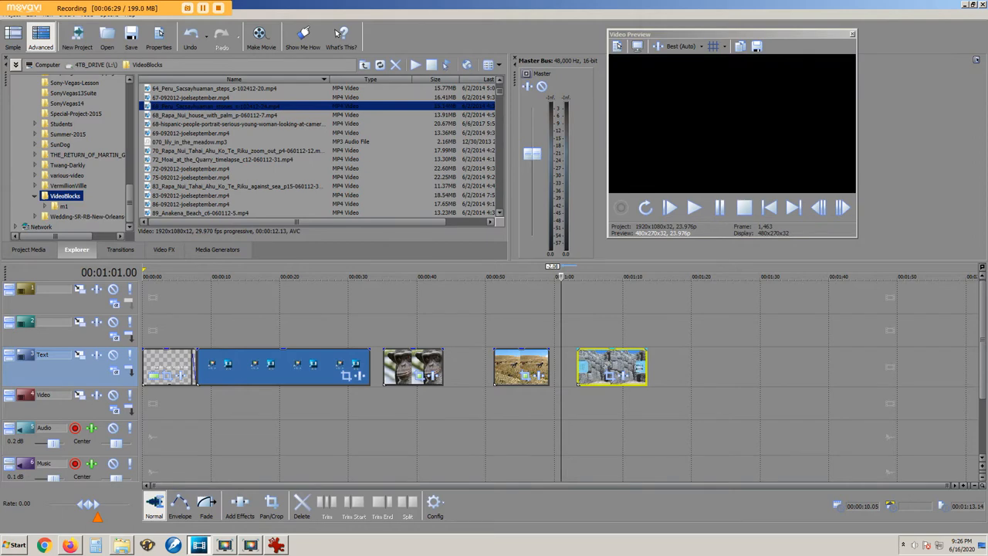
pyautogui.moveTo(648, 377)
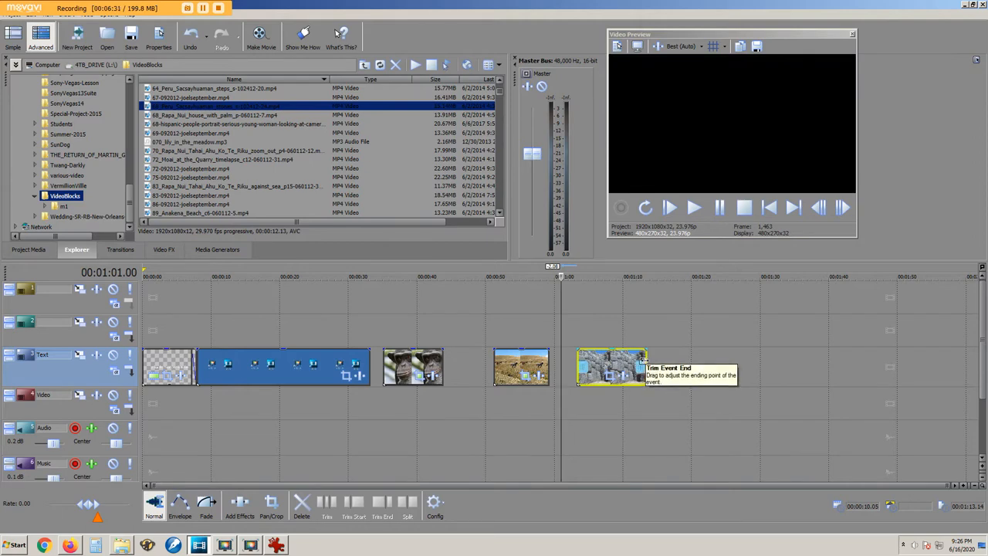
pyautogui.moveTo(648, 368); pyautogui.dragTo(605, 367)
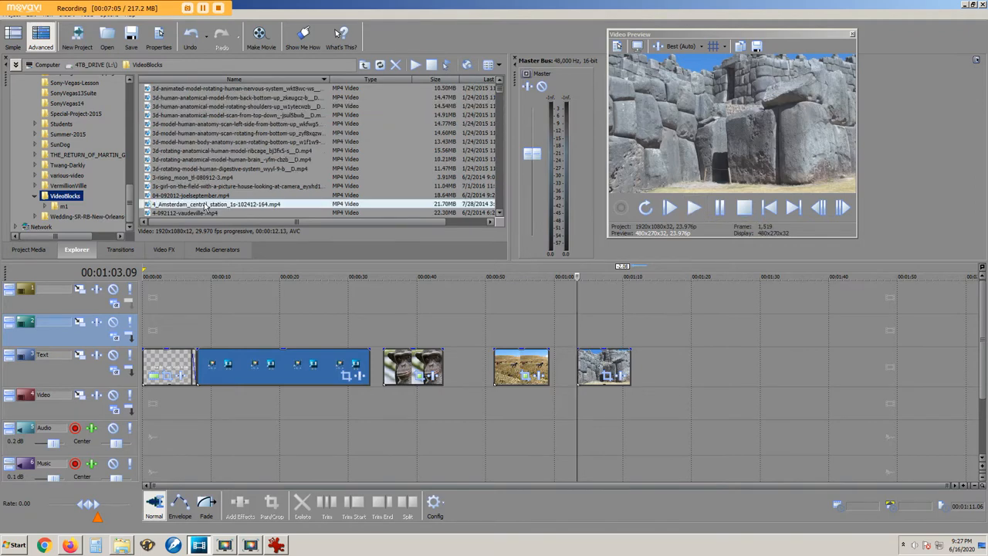
# Step: Preview the city square MP4, place it at the track end and lengthen its ending
pyautogui.click(231, 204)
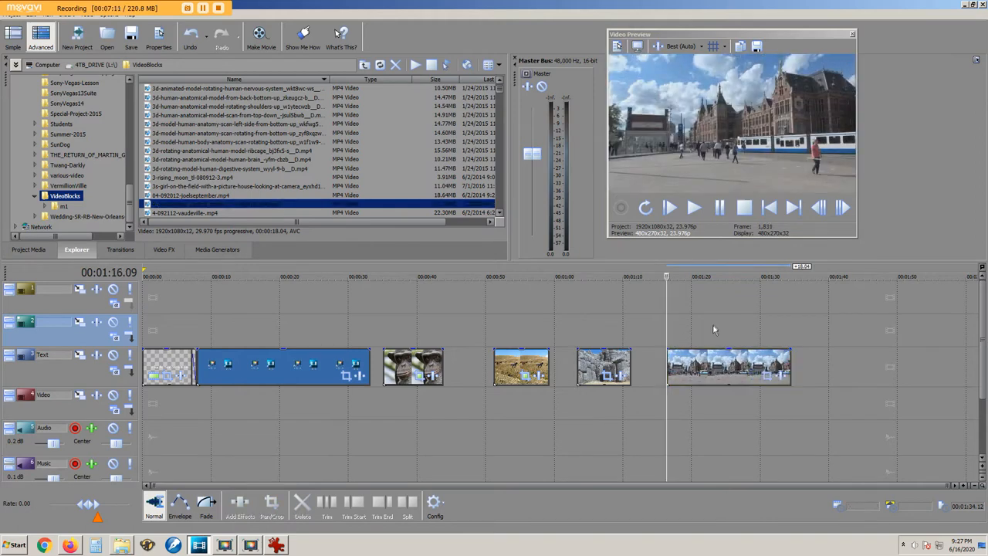
pyautogui.moveTo(711, 333)
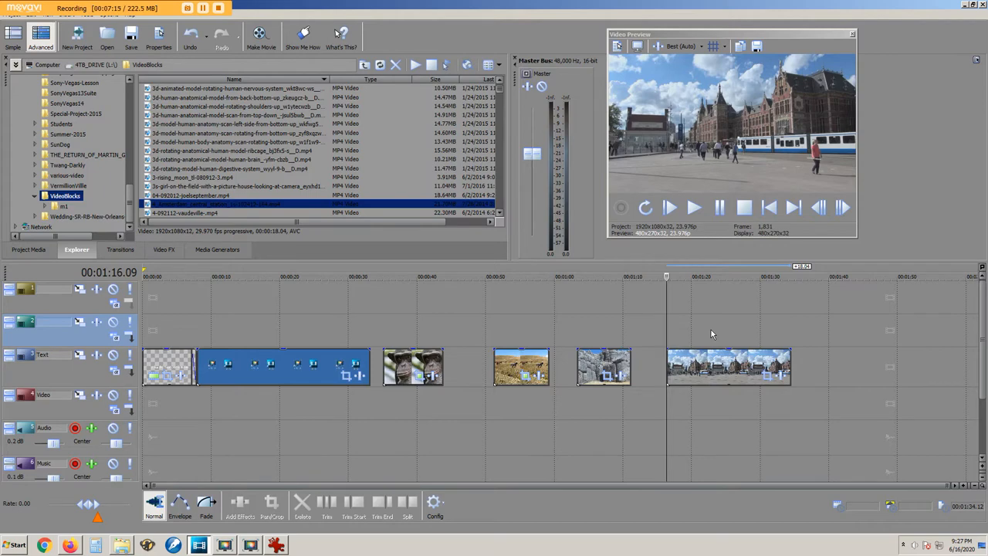
pyautogui.moveTo(704, 330)
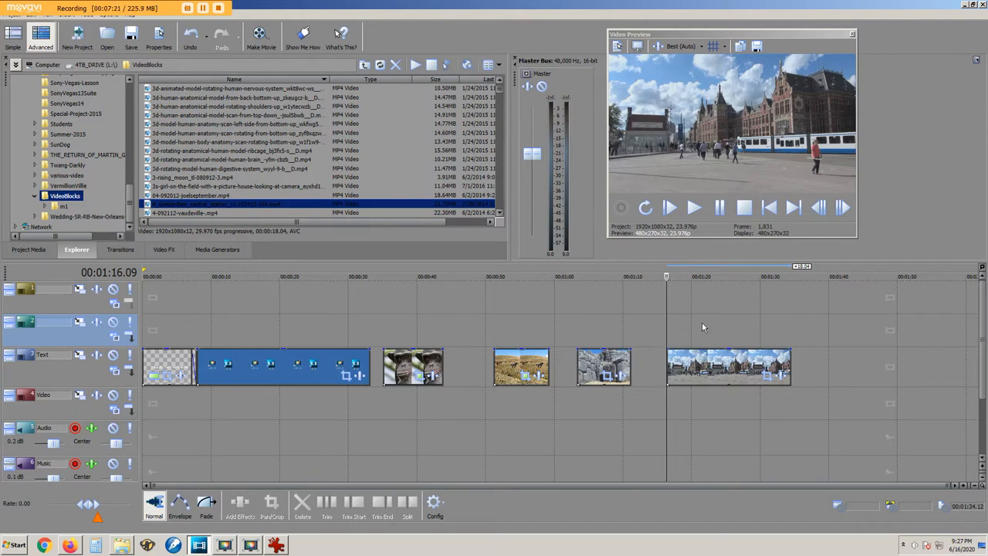
pyautogui.moveTo(704, 340)
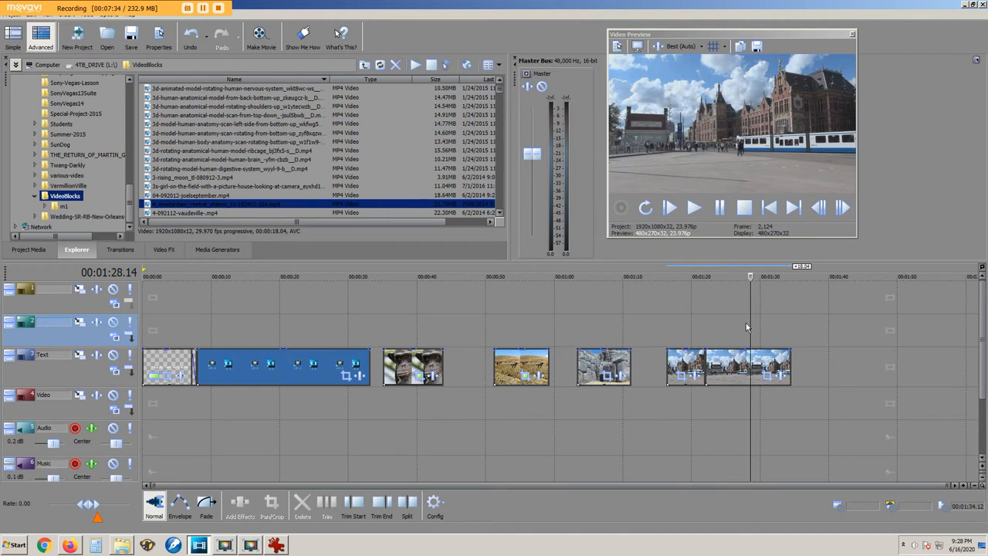
pyautogui.click(785, 368)
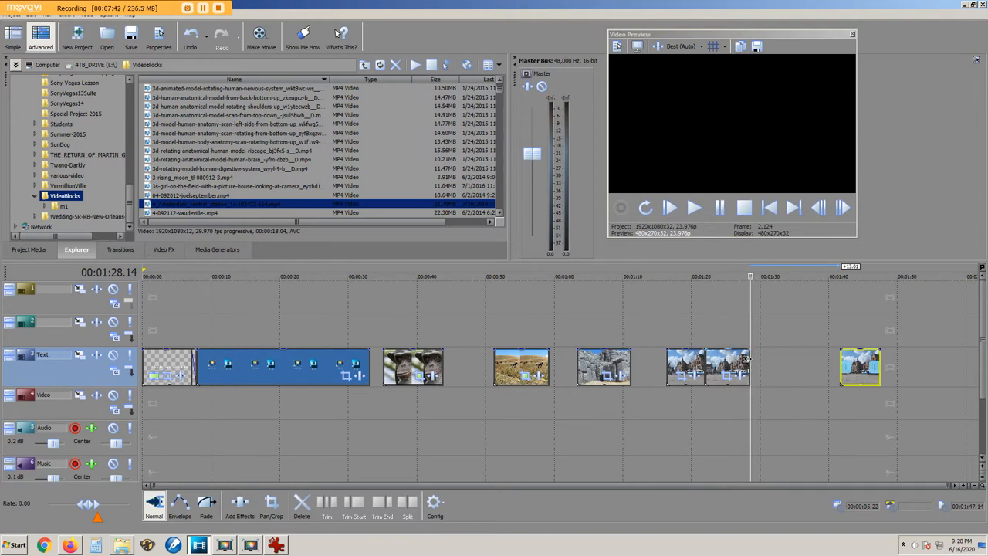
pyautogui.moveTo(744, 359)
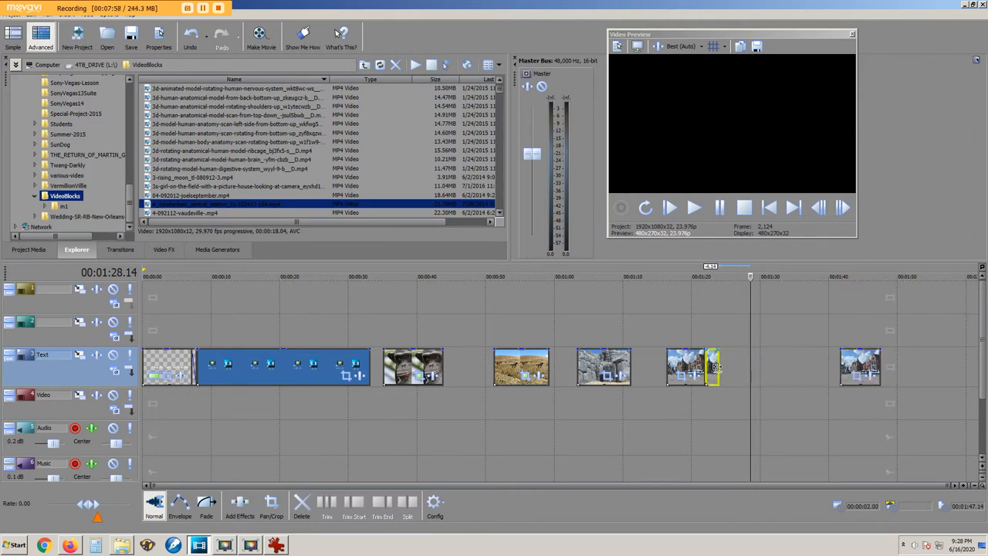
pyautogui.click(693, 207)
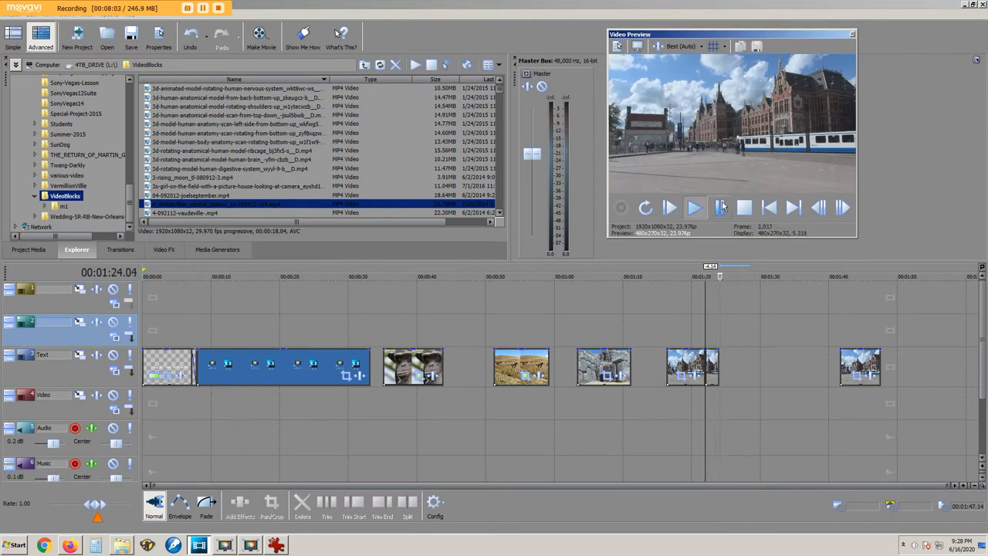
pyautogui.click(670, 207)
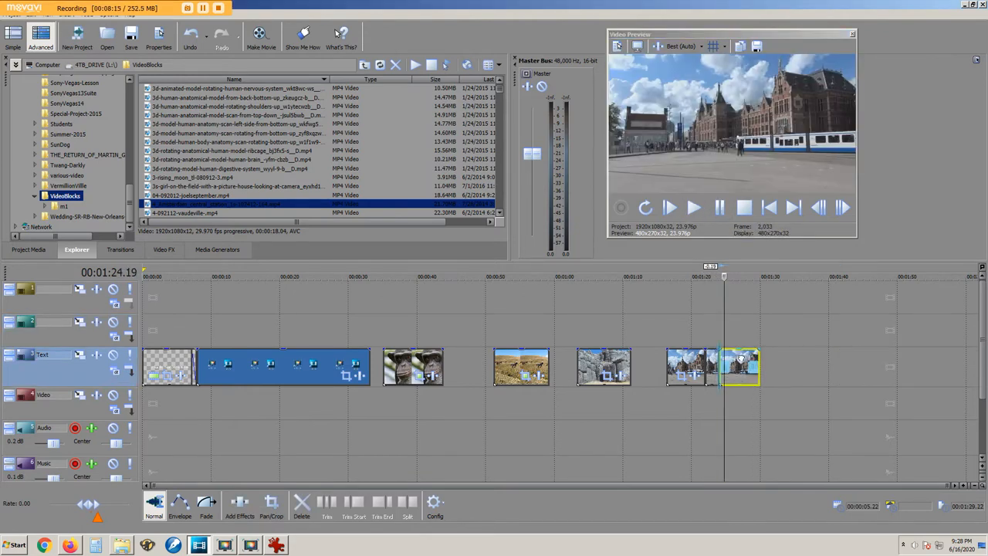
pyautogui.moveTo(744, 363)
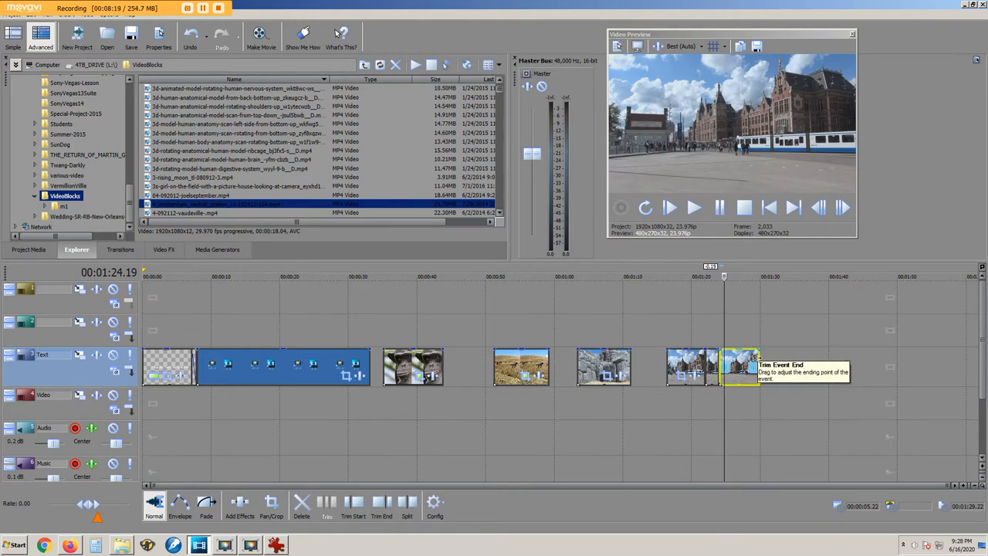
pyautogui.moveTo(756, 361)
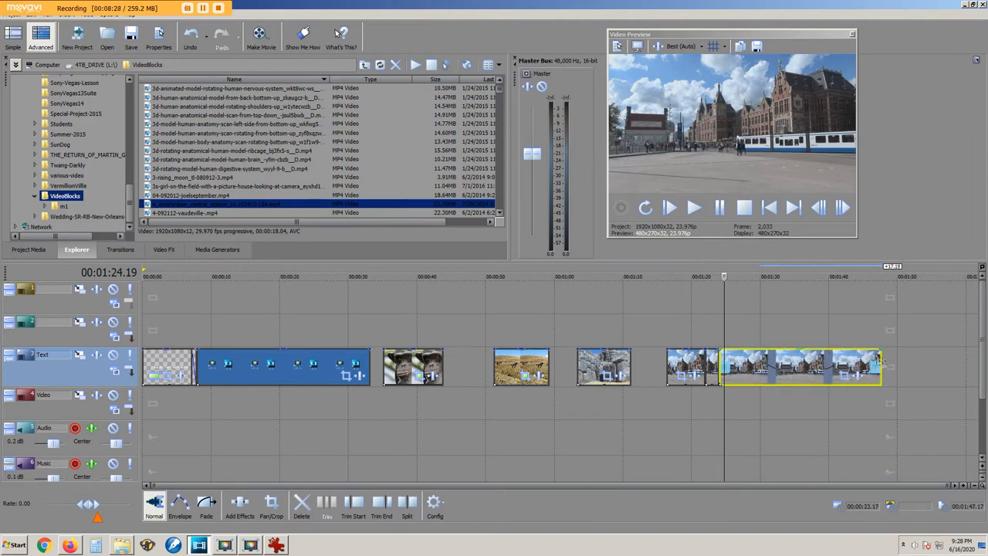
pyautogui.click(693, 207)
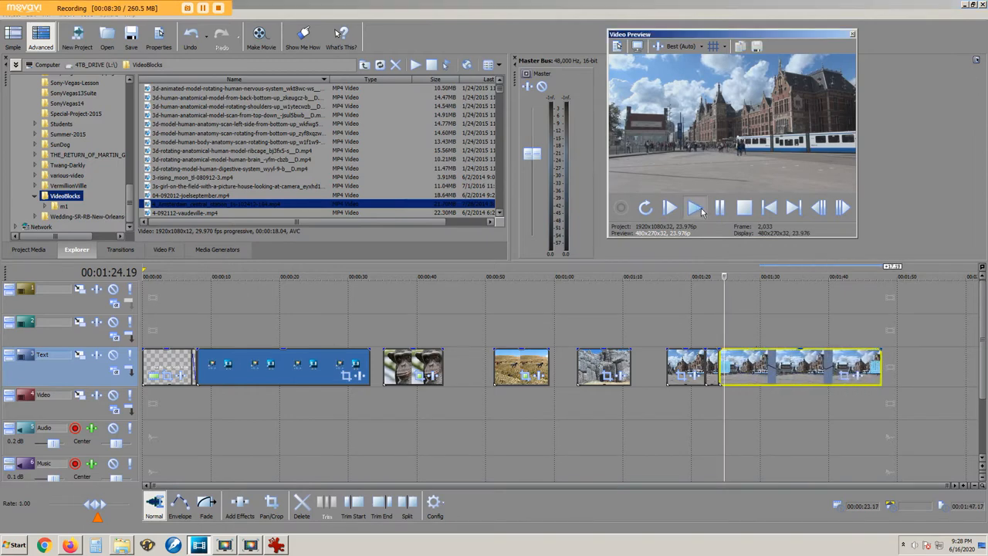
pyautogui.click(670, 207)
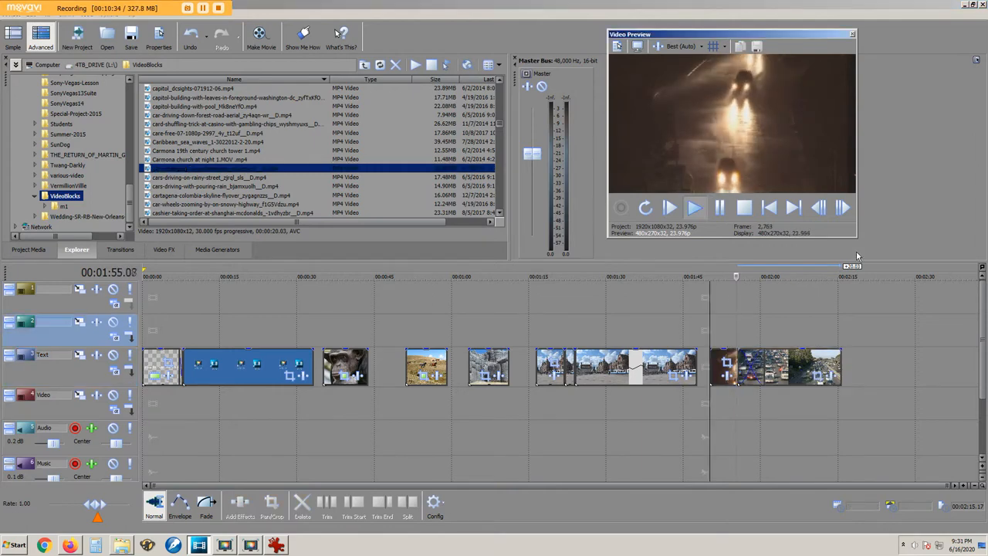
# Step: Add the driving and busy-traffic clips to the end of the video track
pyautogui.click(669, 206)
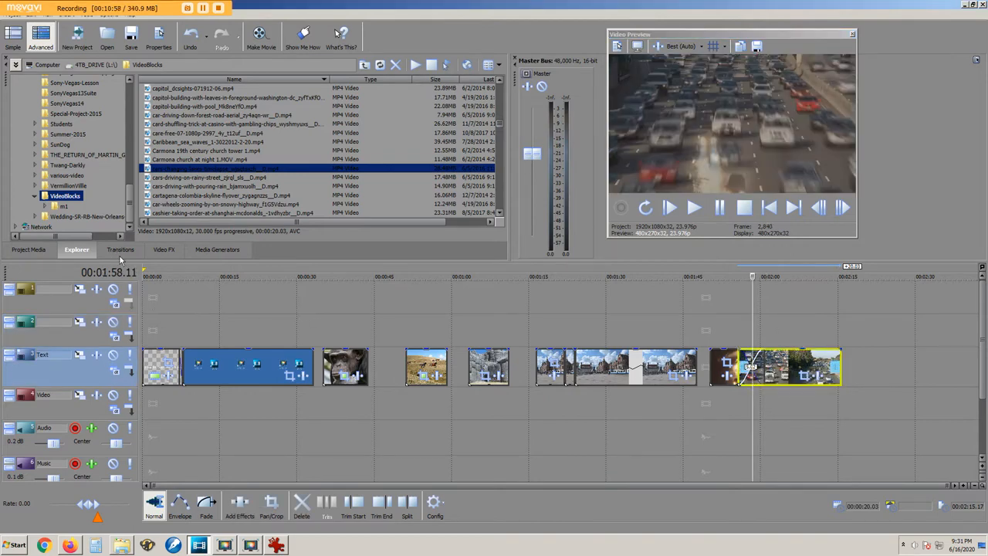
pyautogui.click(121, 248)
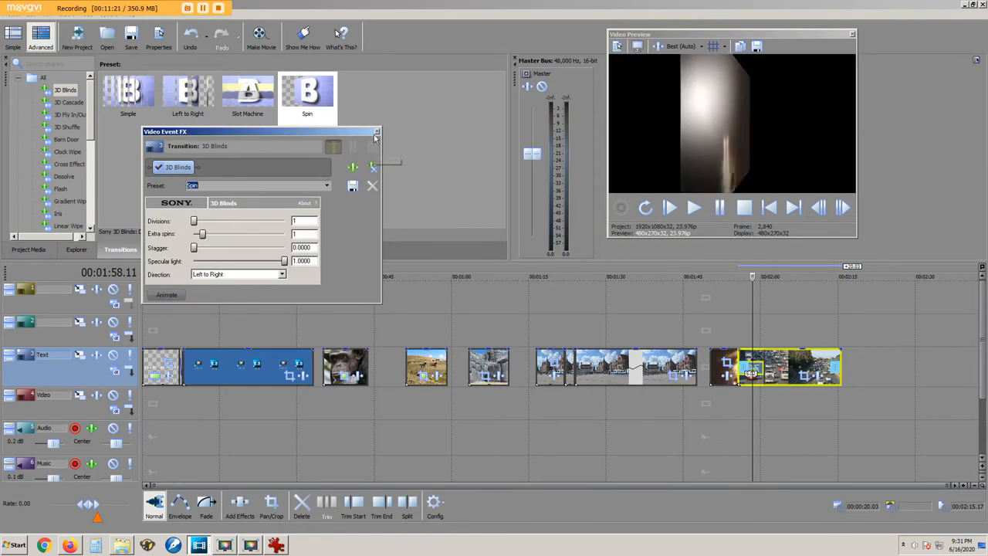
# Step: Apply the 3D Blinds transition to the traffic clip and close its settings
pyautogui.click(377, 131)
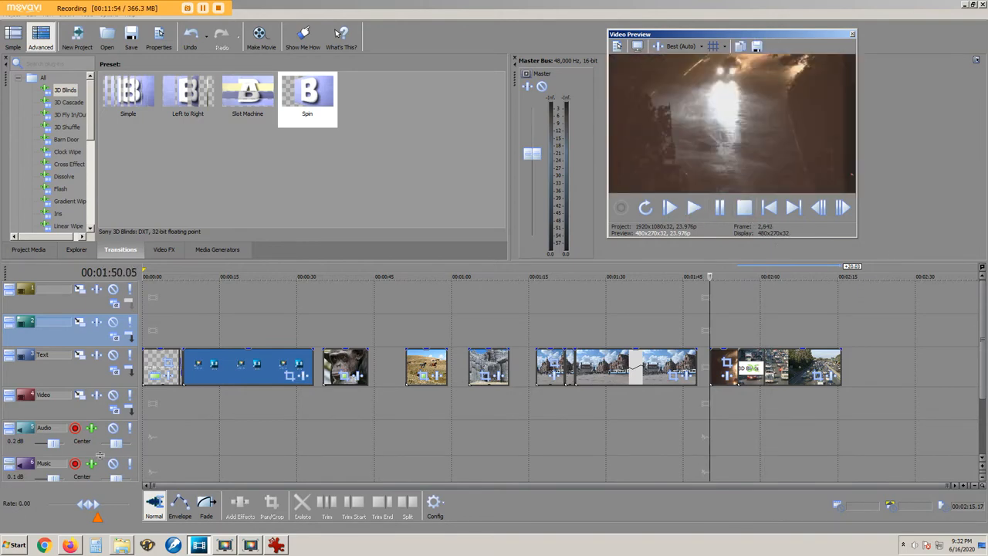
pyautogui.moveTo(75, 427)
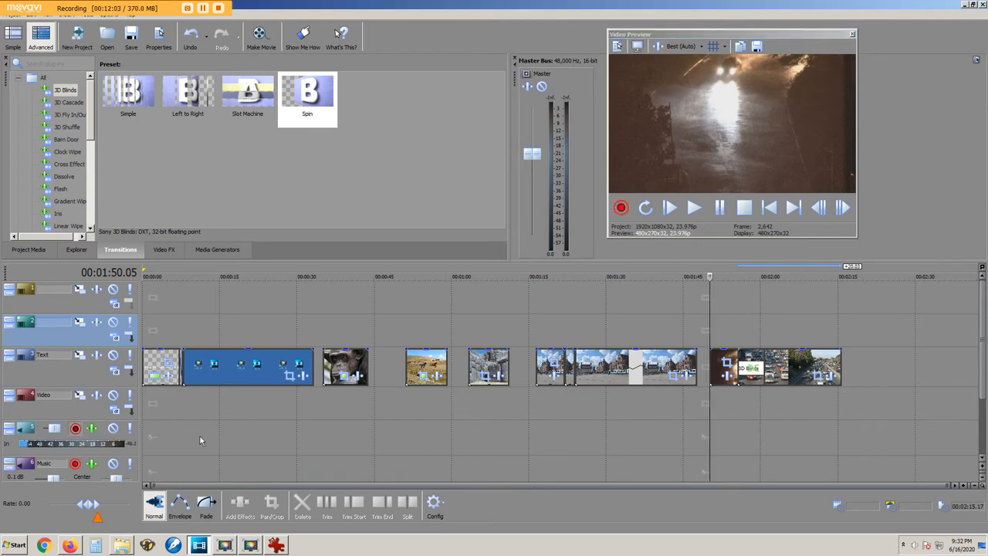
# Step: Arm the audio track, record a narration take and accept the recorded file
pyautogui.click(621, 206)
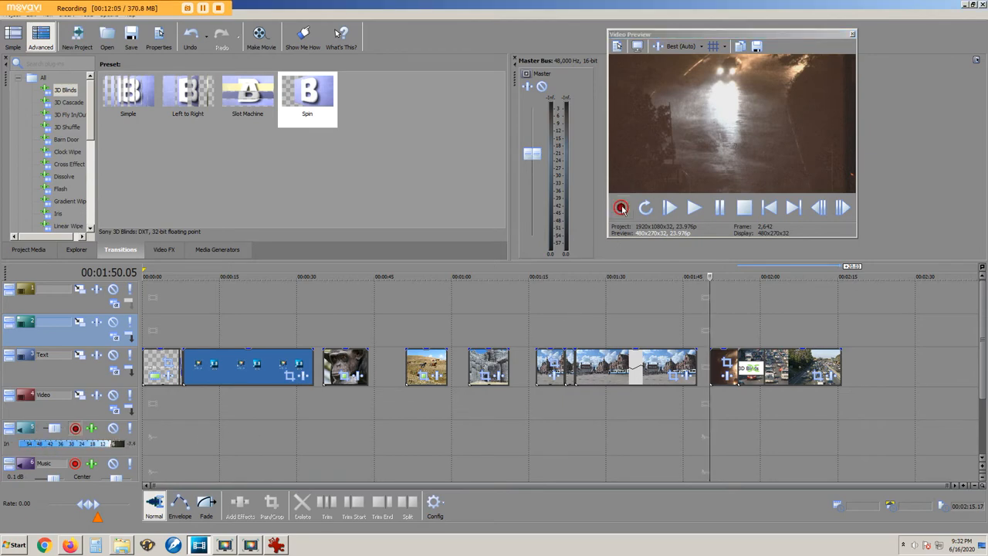
pyautogui.click(693, 207)
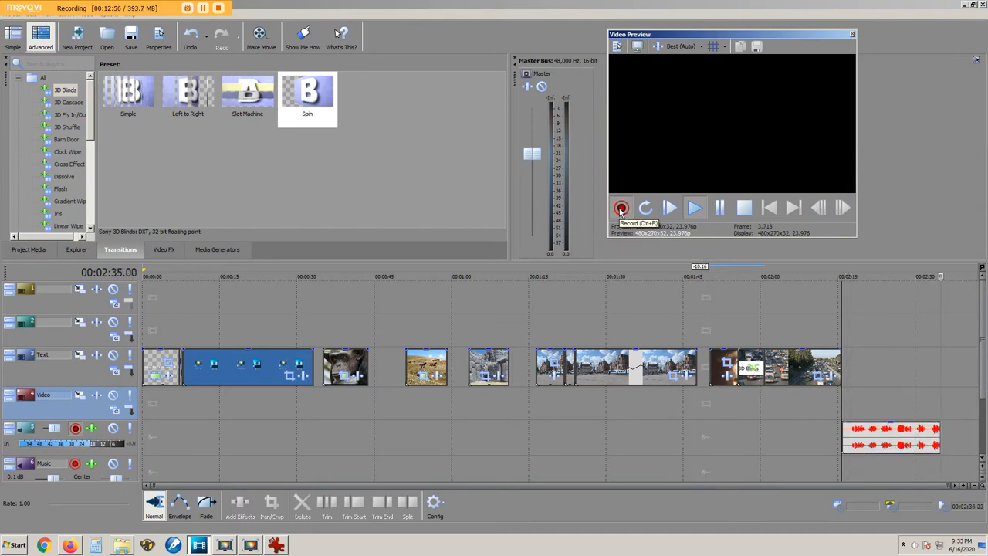
pyautogui.click(621, 207)
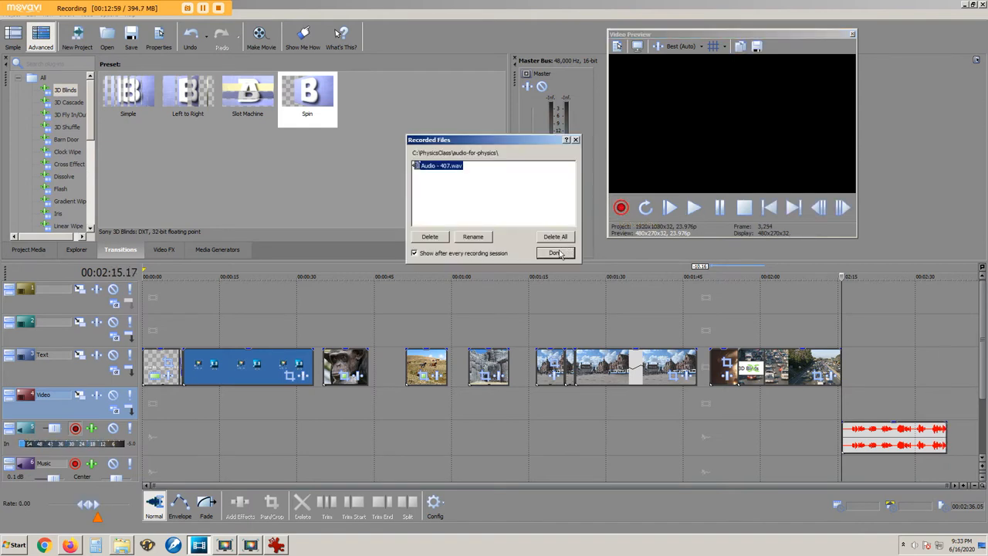
pyautogui.click(555, 253)
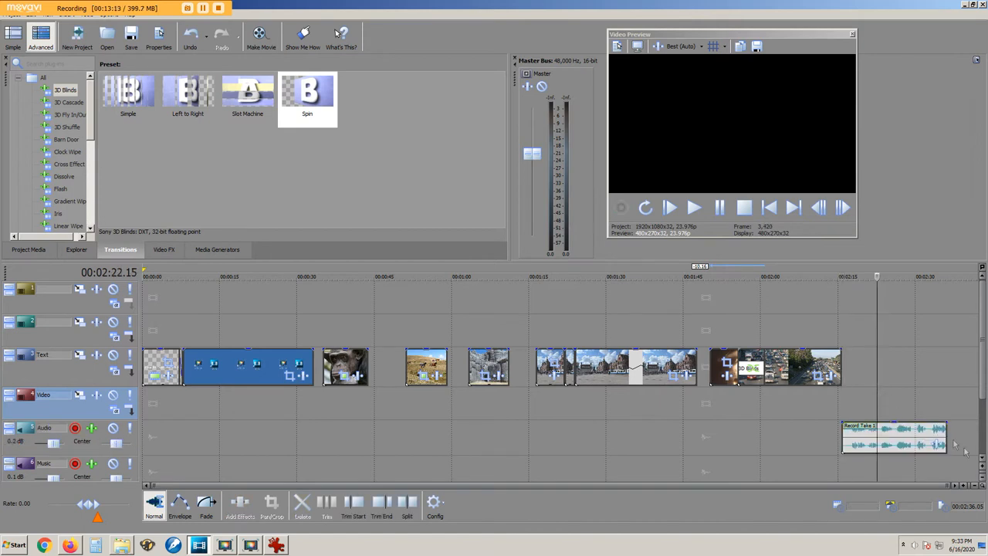
pyautogui.moveTo(965, 491)
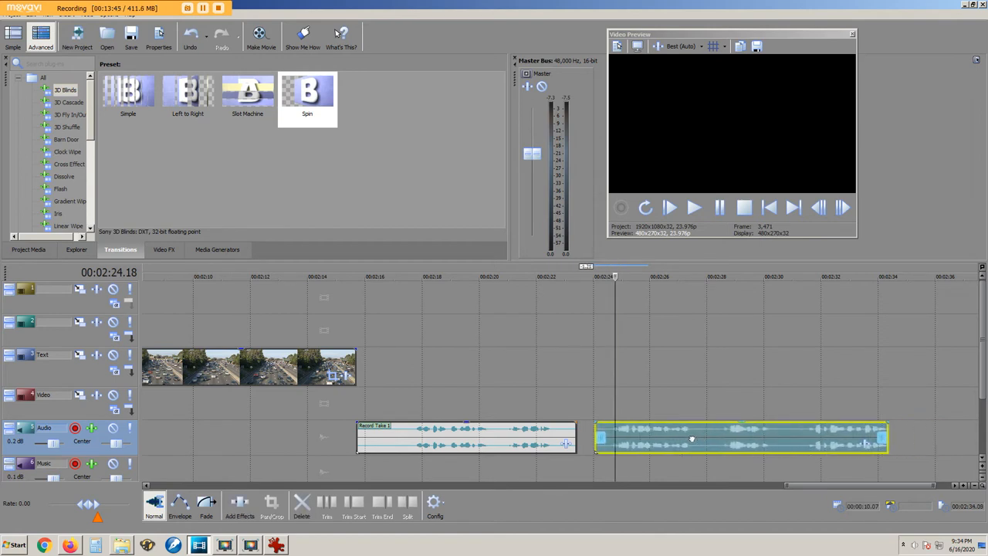
# Step: Slide the second narration recording left so it butts against the first
pyautogui.moveTo(692, 439); pyautogui.dragTo(643, 446)
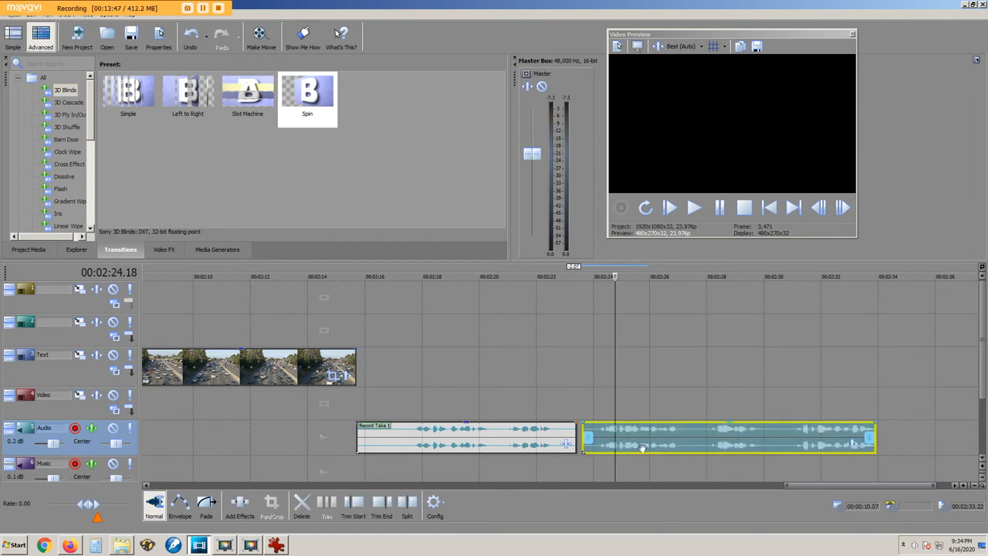
pyautogui.moveTo(417, 438)
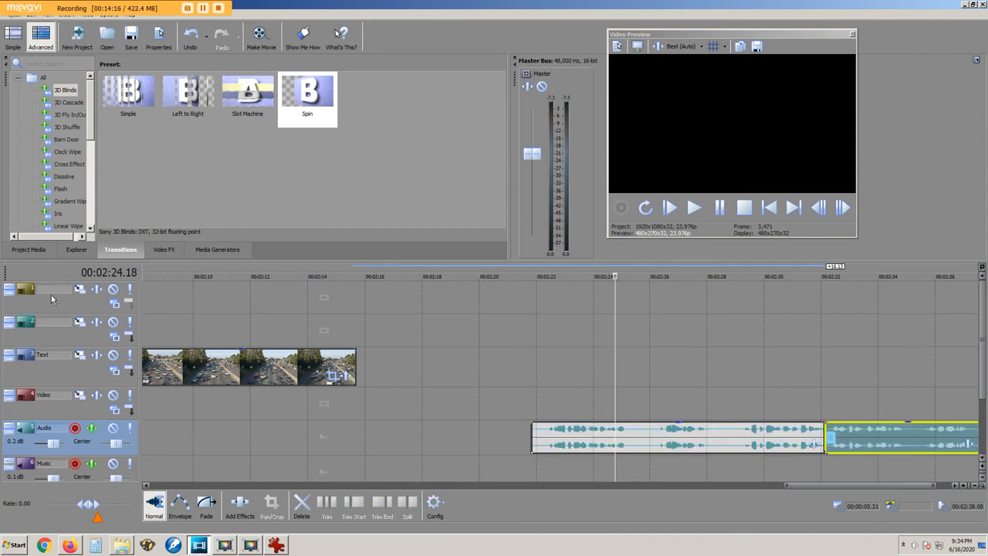
pyautogui.moveTo(34, 309)
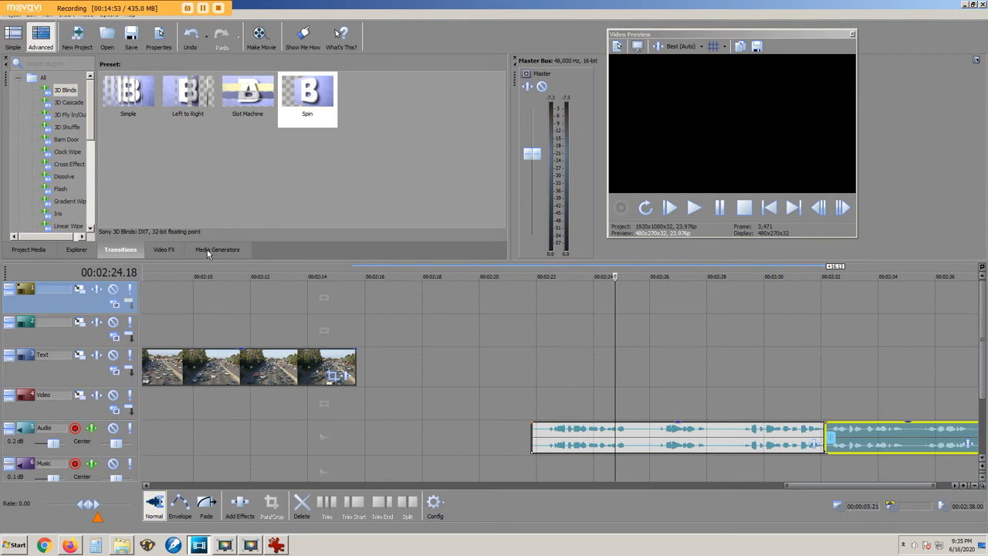
# Step: Browse Media Generators to the GPU Accelerated Titles & Text presets
pyautogui.click(216, 250)
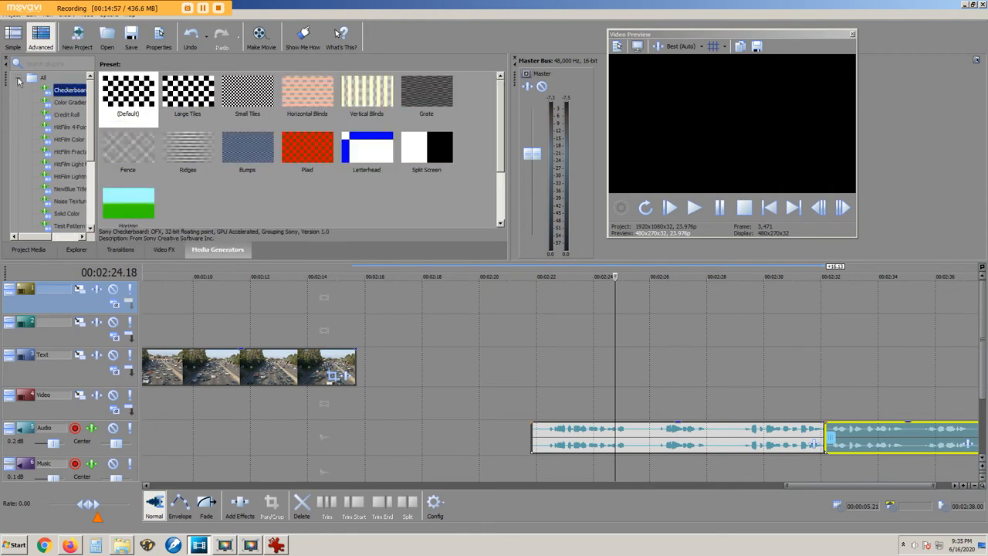
pyautogui.click(44, 77)
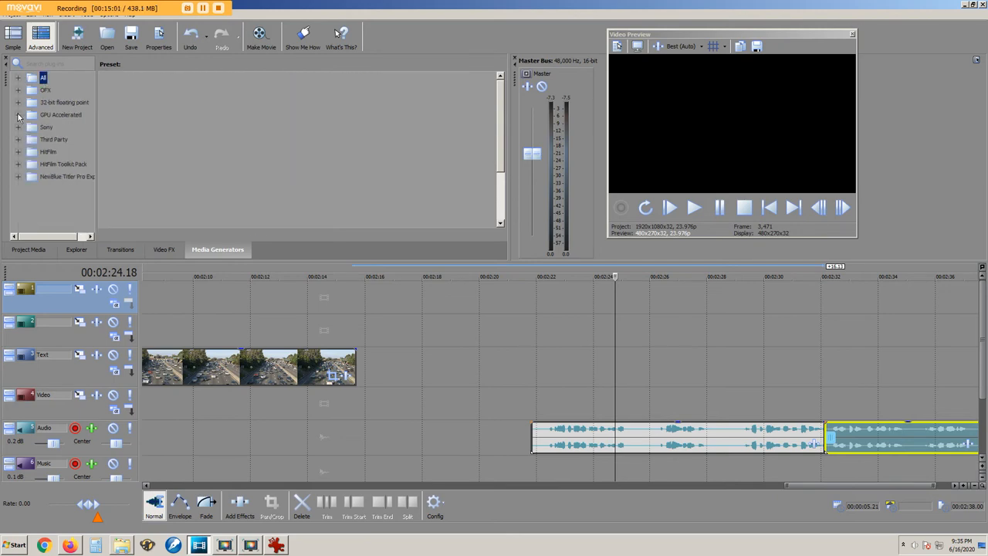
pyautogui.click(18, 114)
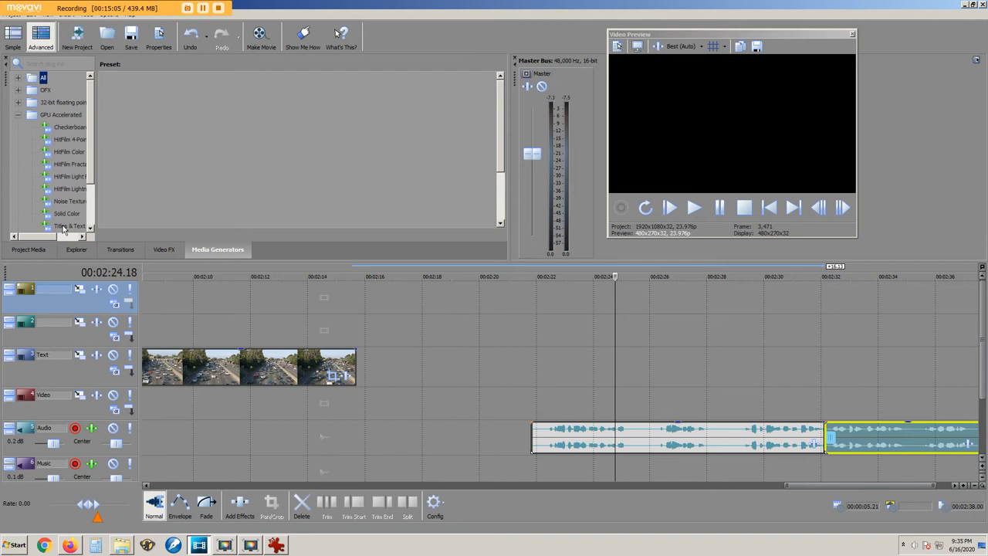
pyautogui.click(70, 225)
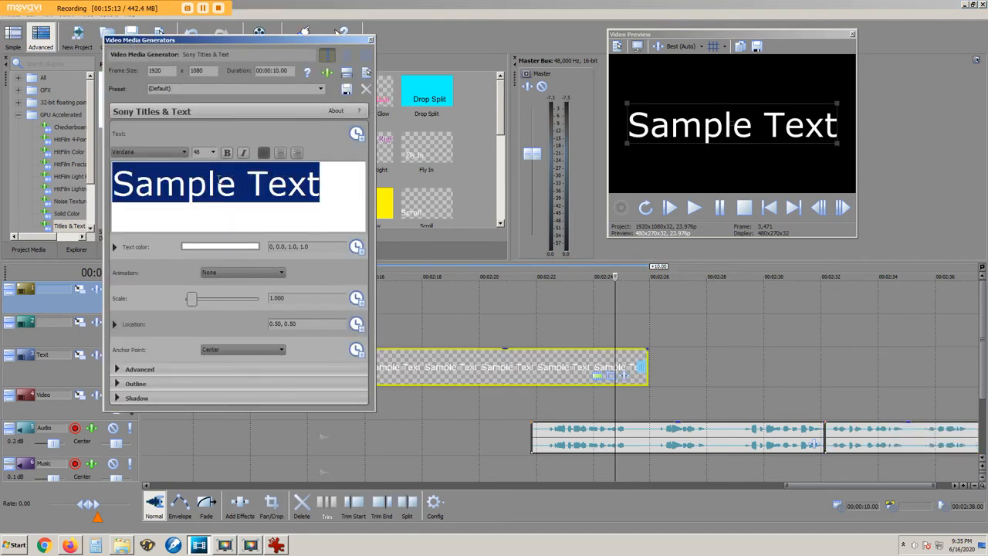
pyautogui.write('ty')
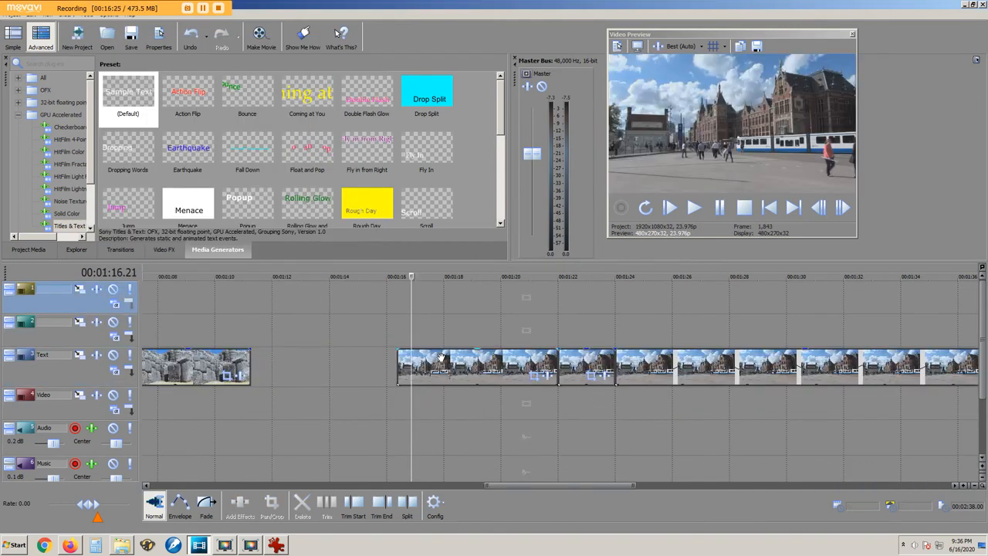
# Step: Use Rearrange on the city-square clip to move it earlier, leaving a gap
pyautogui.rightClick(420, 368)
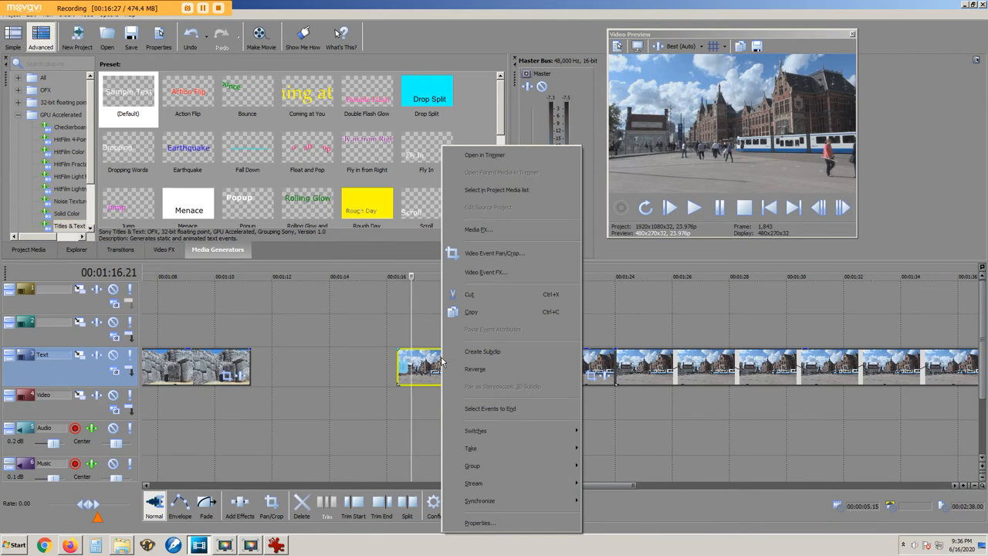
pyautogui.moveTo(475, 369)
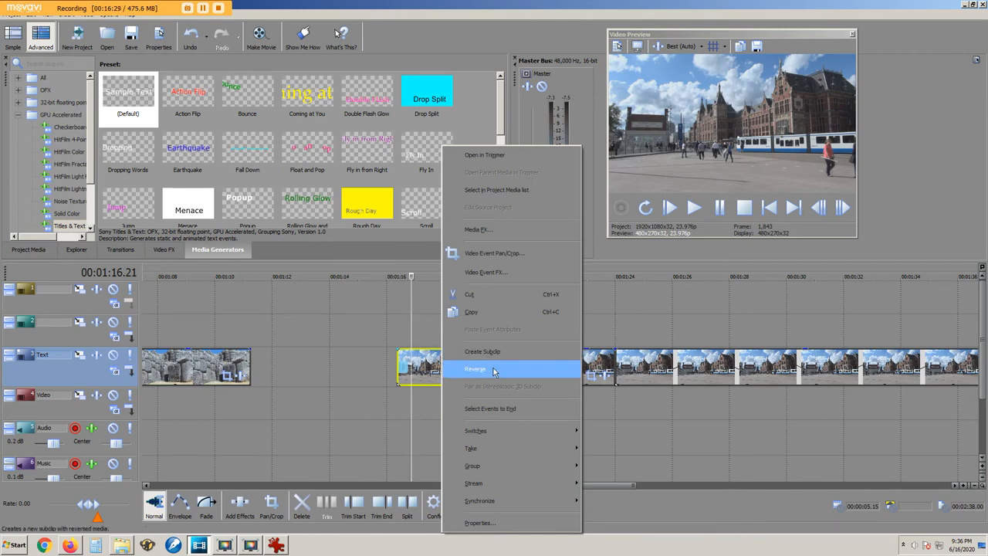
pyautogui.click(476, 368)
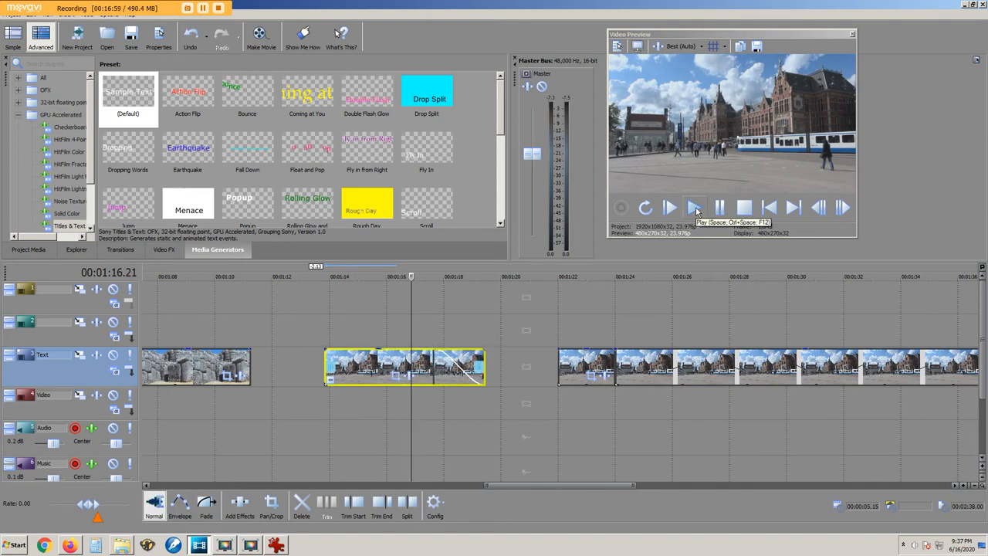
# Step: Play the rearranged section in Video Preview, stop playback, then bring up the Options menu
pyautogui.click(670, 206)
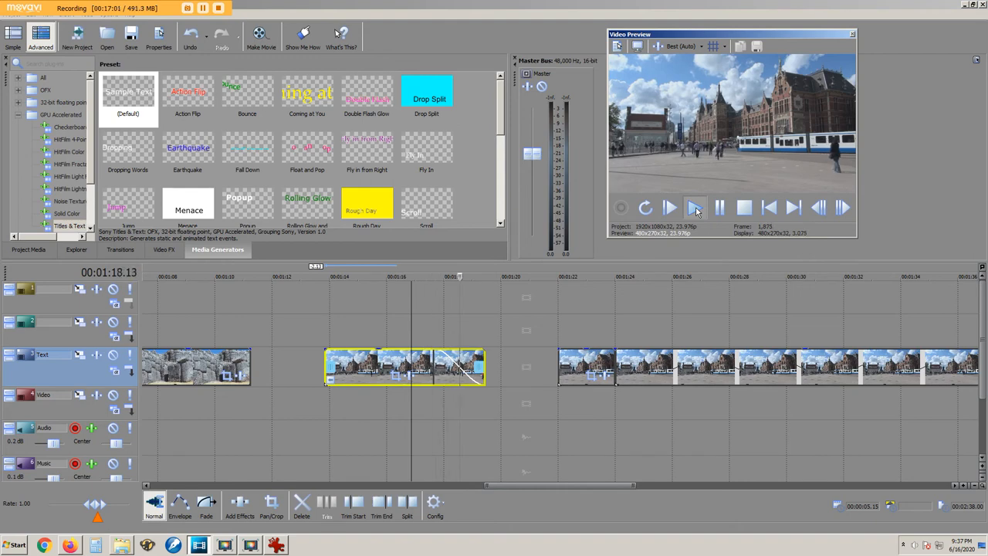
pyautogui.click(719, 207)
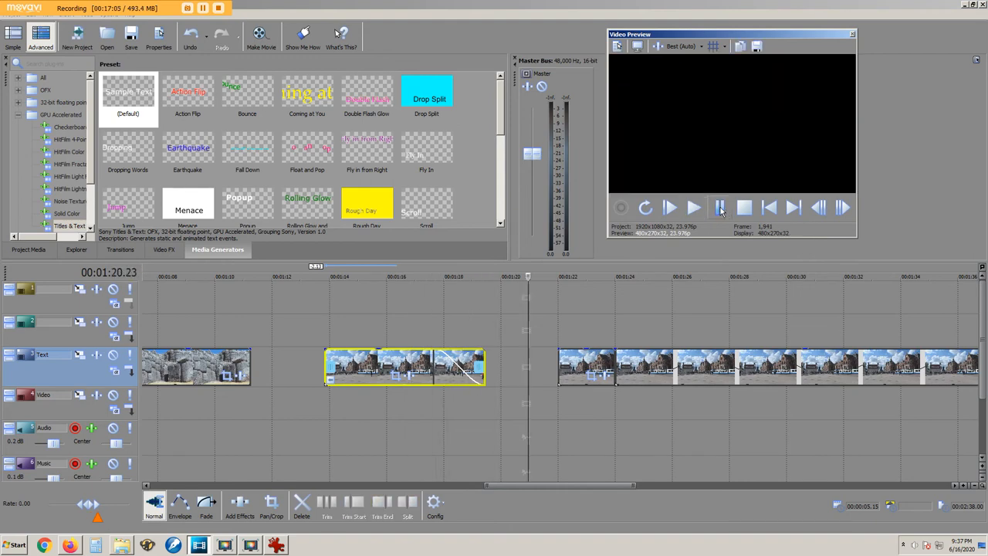
pyautogui.click(718, 207)
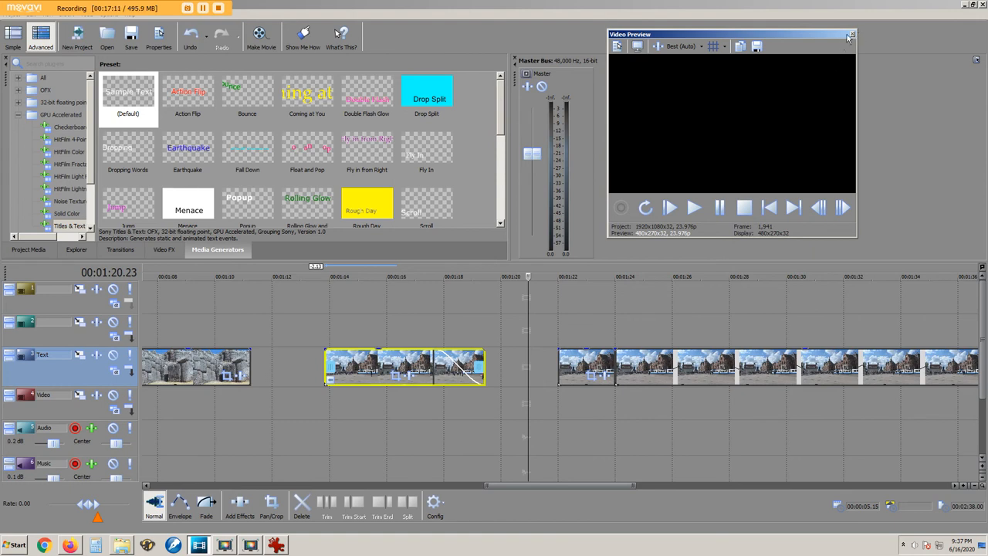
pyautogui.click(849, 34)
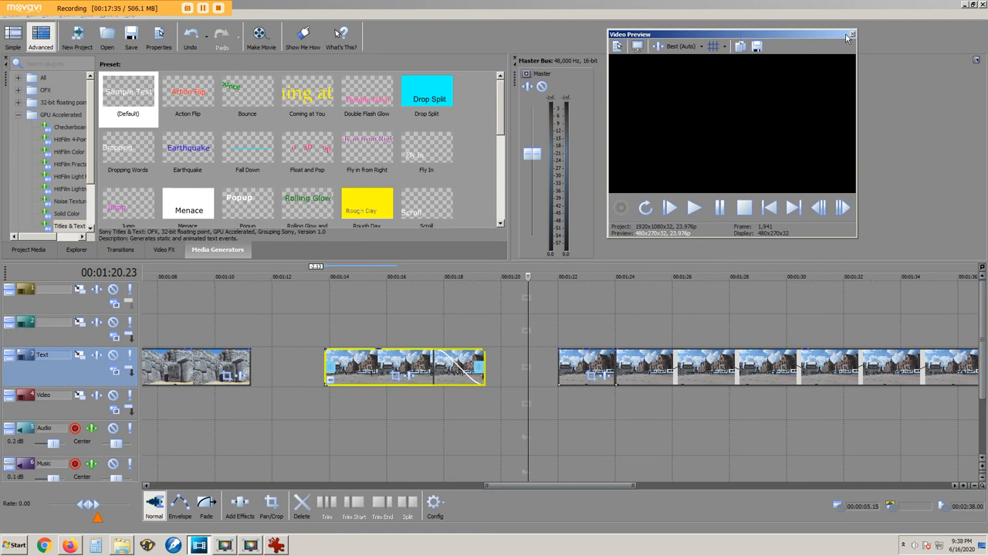
pyautogui.moveTo(794, 37)
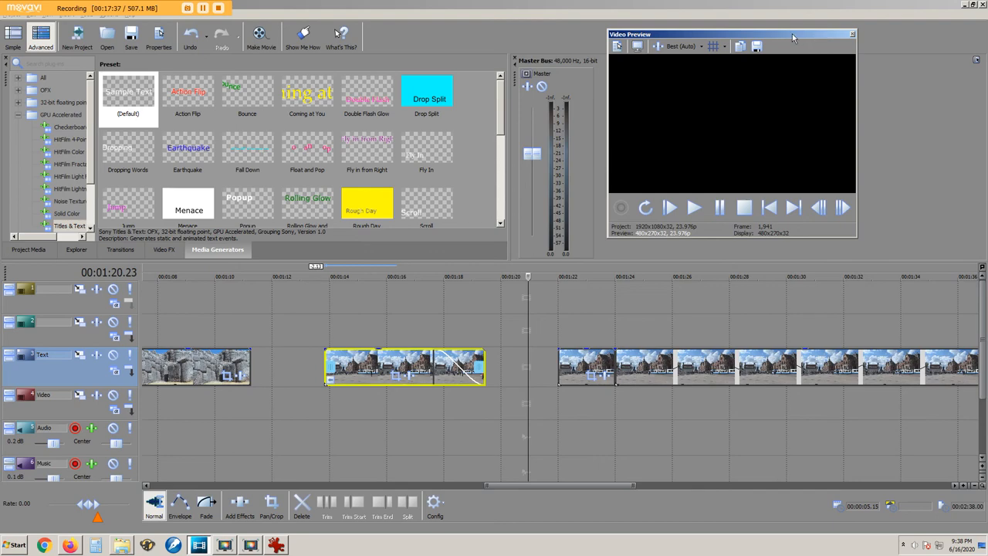
pyautogui.click(130, 16)
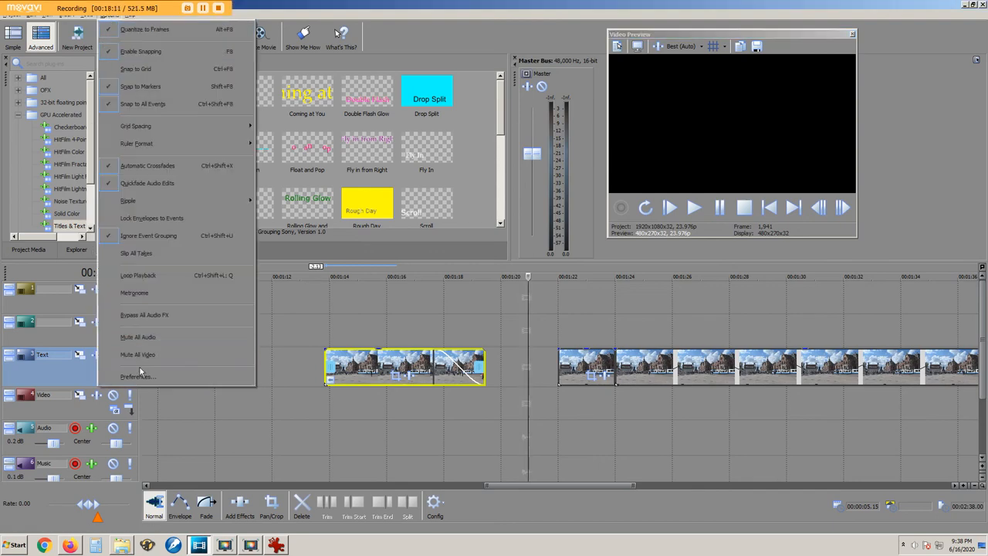
pyautogui.click(137, 376)
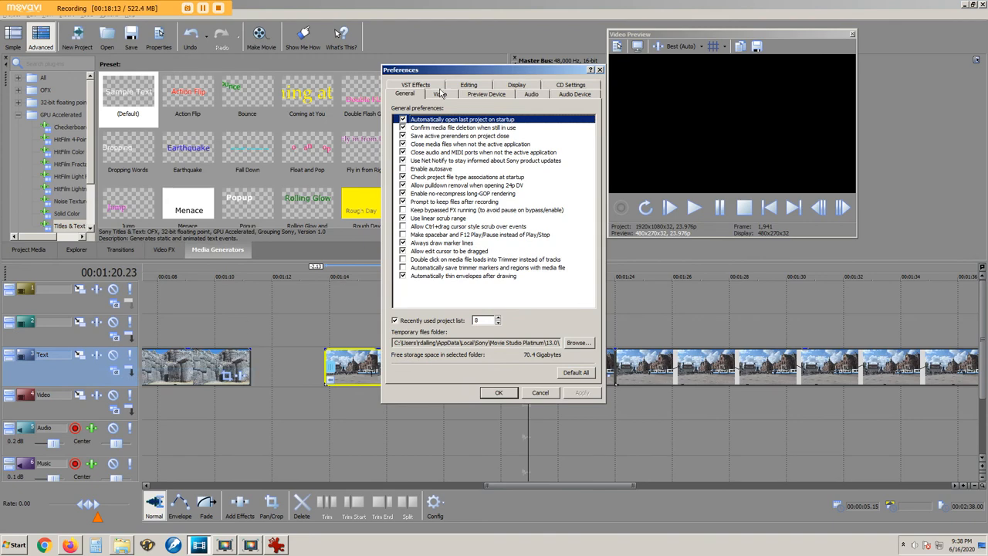
pyautogui.click(438, 94)
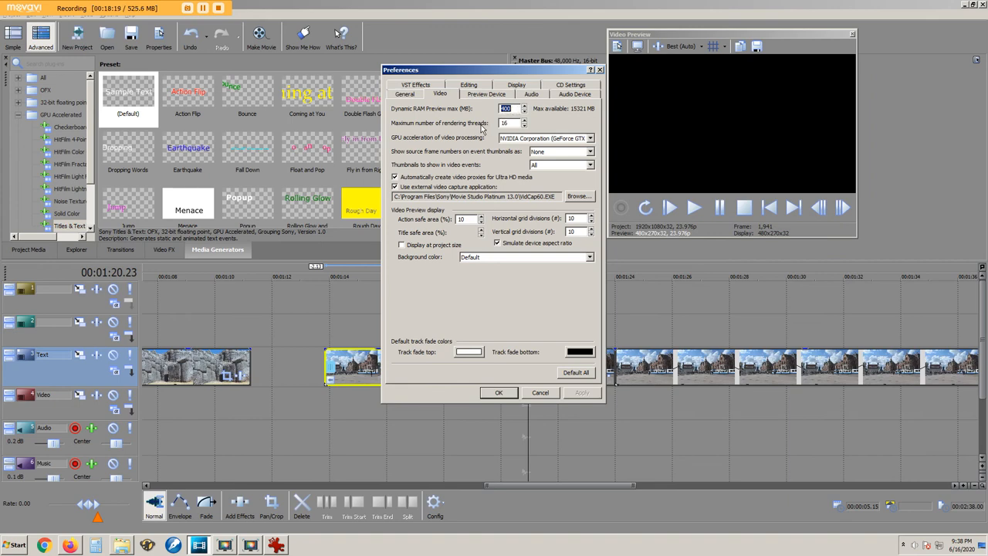
pyautogui.moveTo(596, 121)
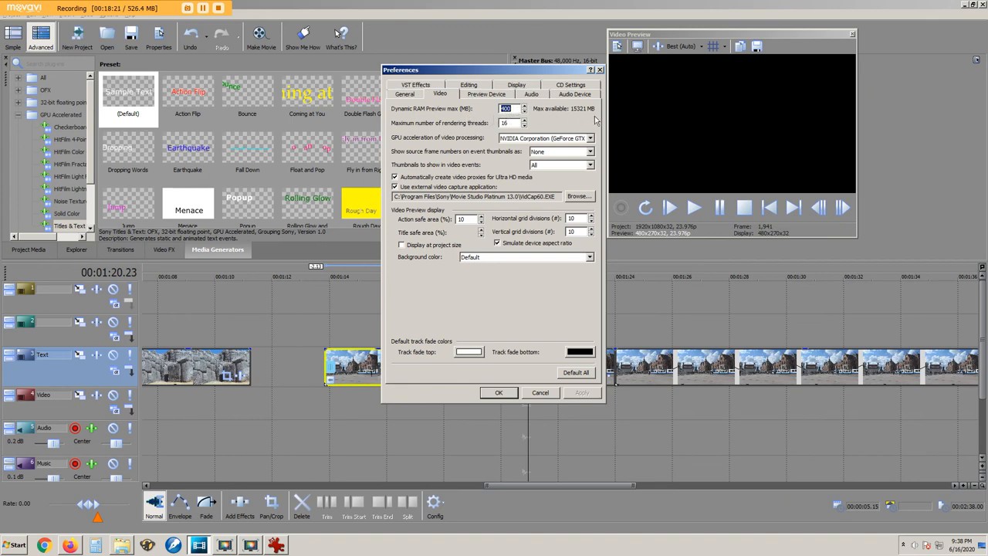
pyautogui.click(497, 392)
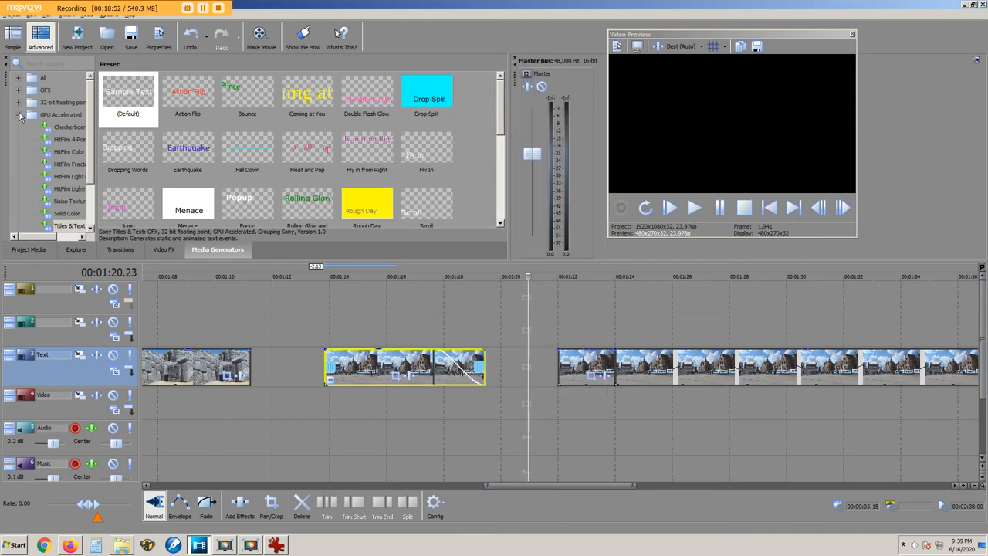
# Step: Insert a Sony Credit Roll (Plain Scrolling on Black) into the timeline gap and close its settings
pyautogui.click(18, 127)
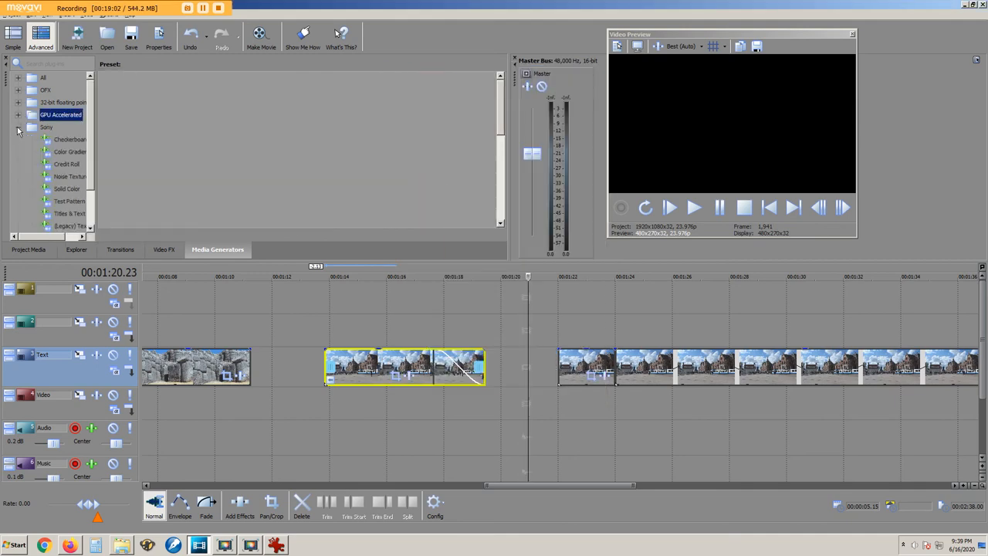
pyautogui.click(67, 163)
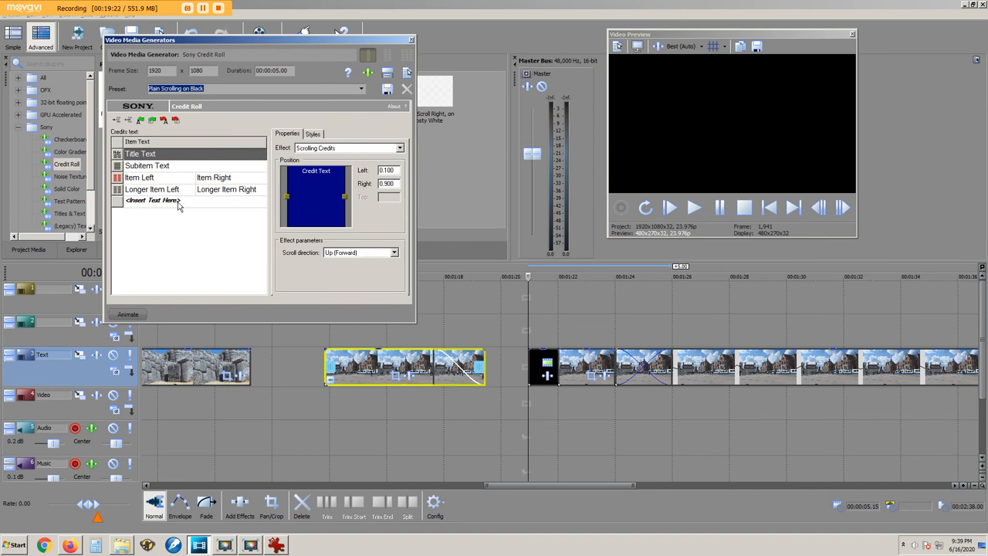
pyautogui.click(151, 201)
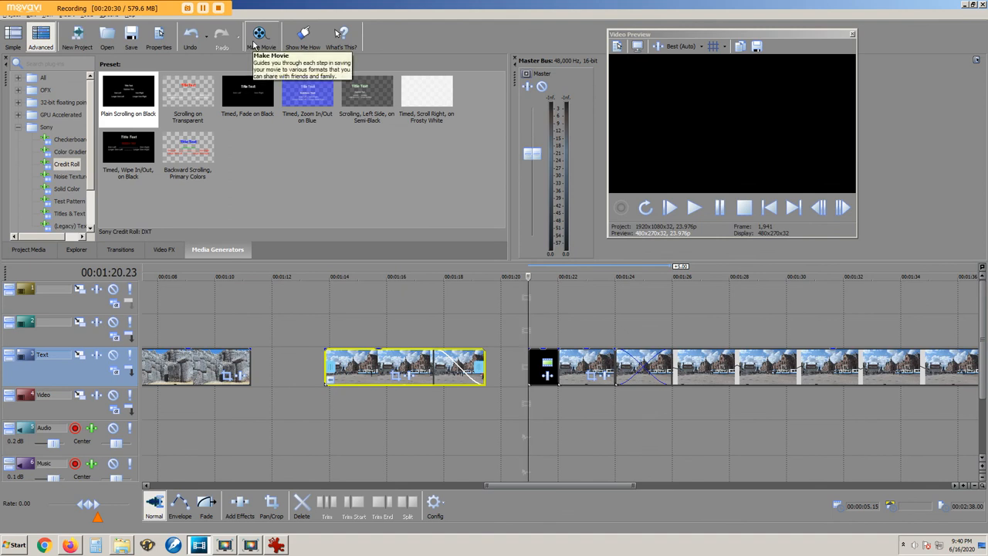
# Step: Start Make Movie set to save to the hard drive in MP4 format
pyautogui.click(261, 37)
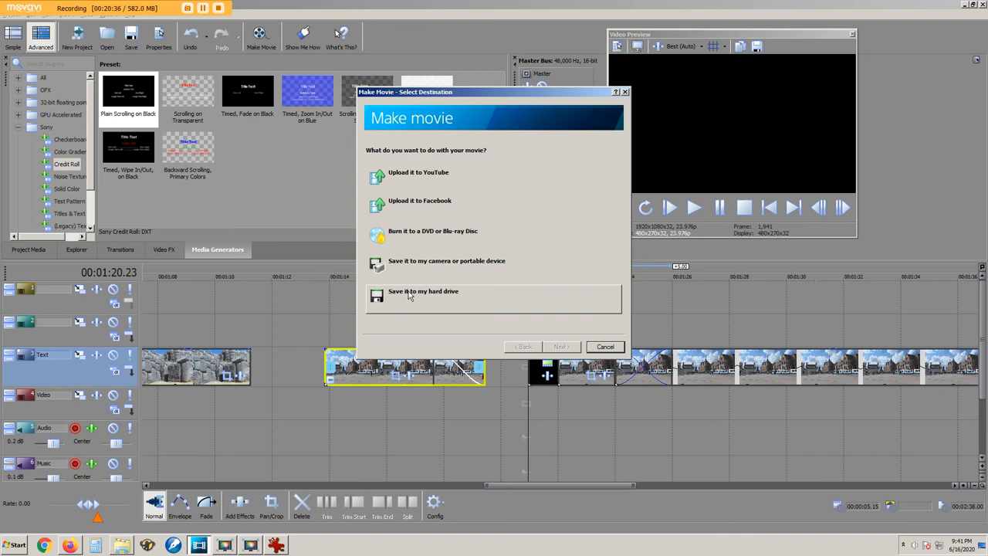
pyautogui.click(423, 290)
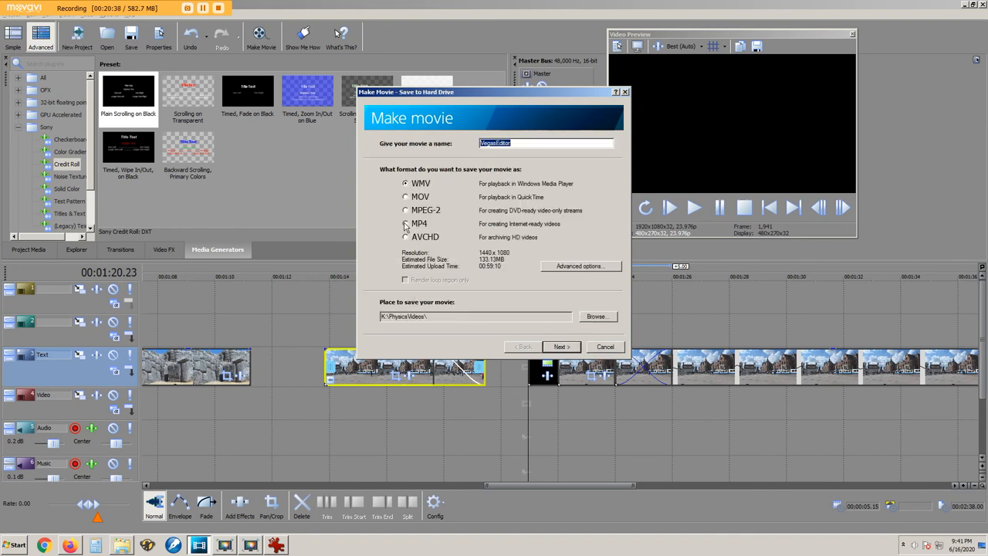
pyautogui.click(404, 223)
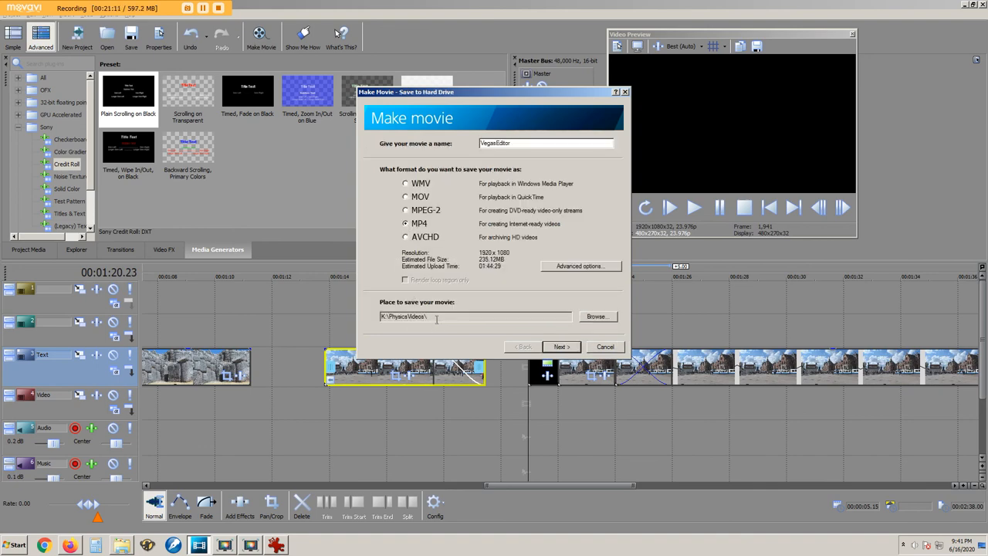